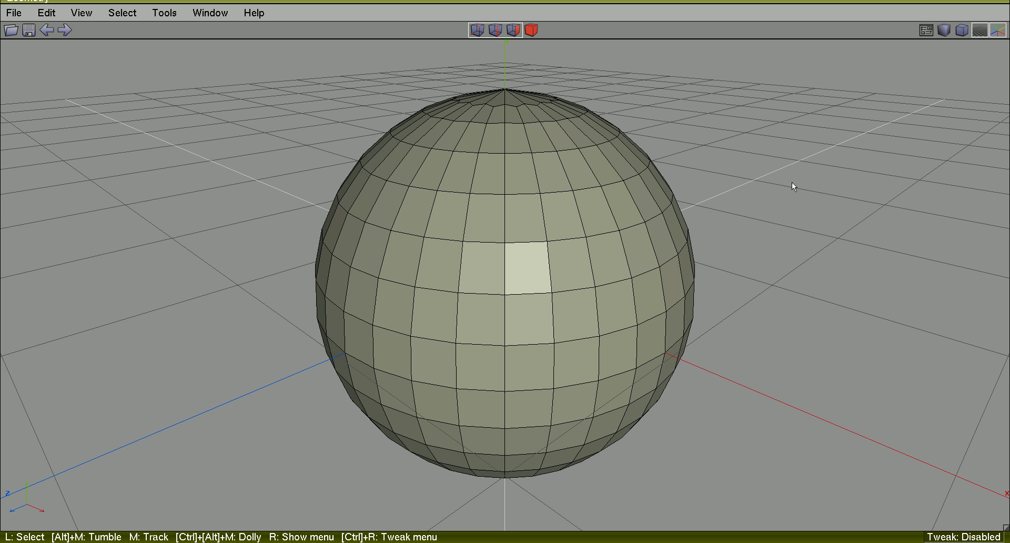
# Step: Outline a 2×2 face block above the sphere's centre with edges and convert it to a region
pyautogui.click(582, 206)
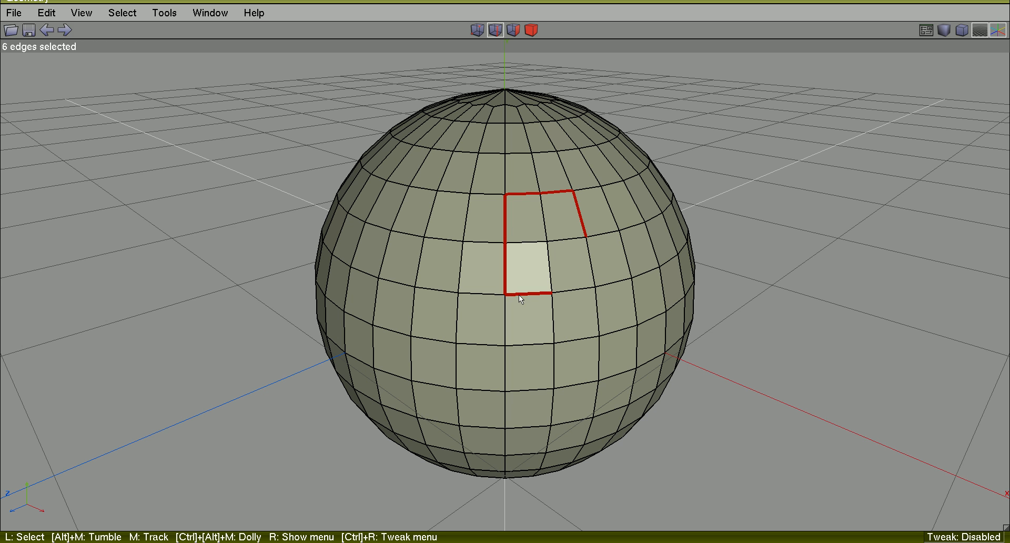
pyautogui.click(560, 241)
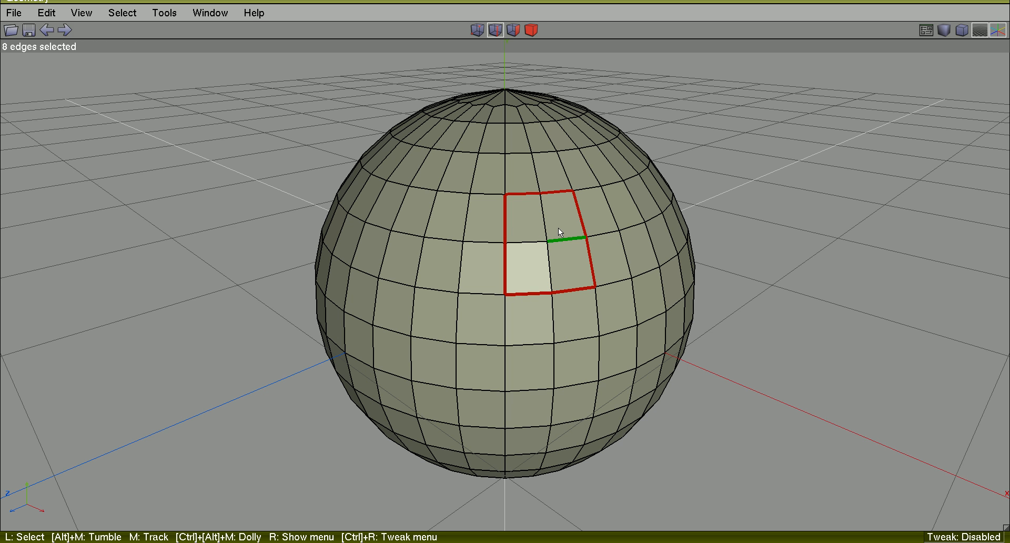
pyautogui.click(123, 12)
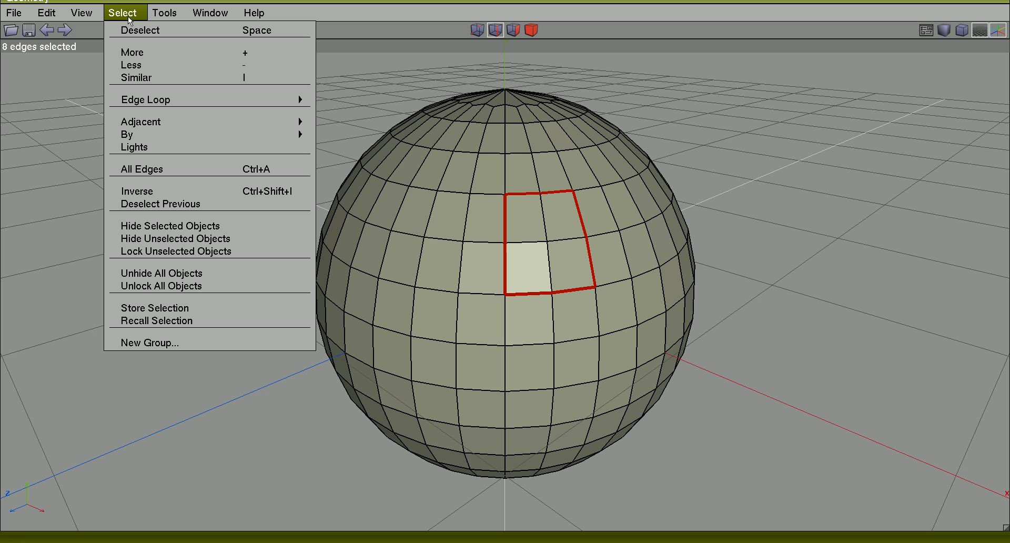
pyautogui.moveTo(145, 99)
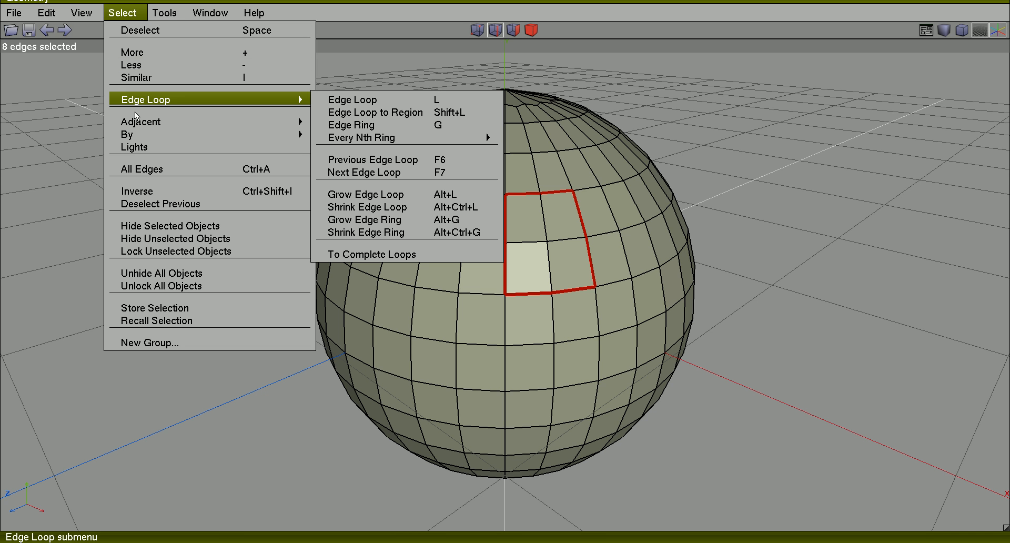
pyautogui.moveTo(127, 134)
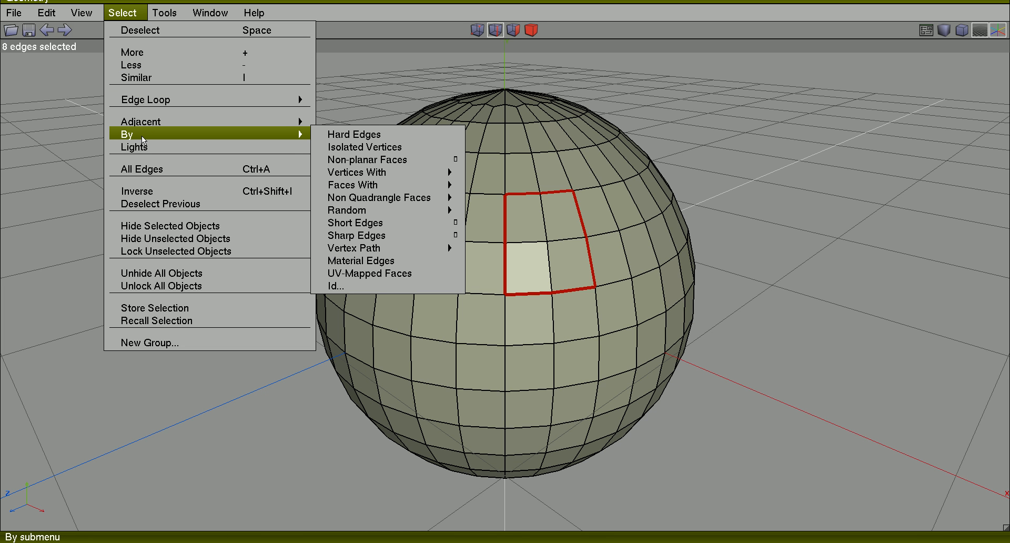
pyautogui.moveTo(147, 100)
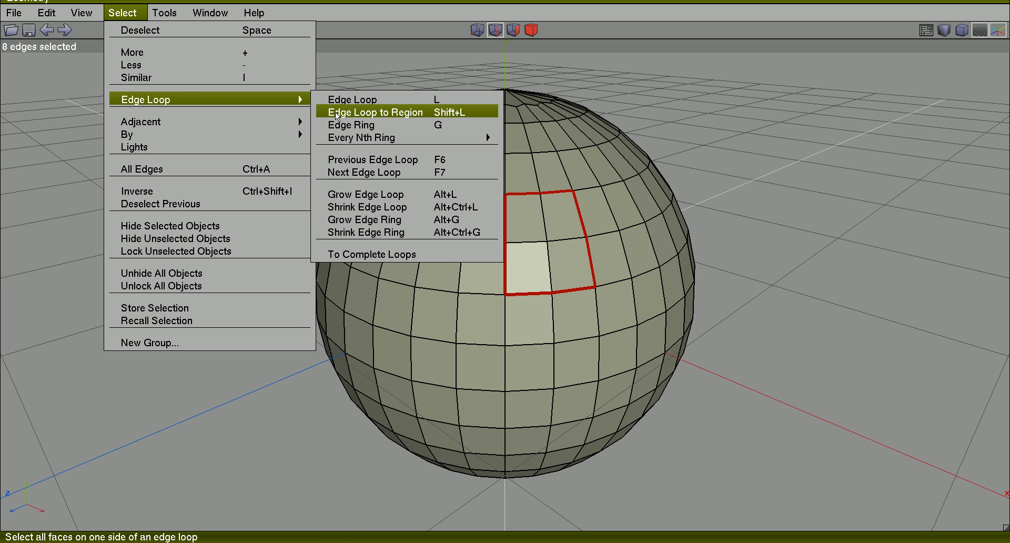
pyautogui.moveTo(407, 117)
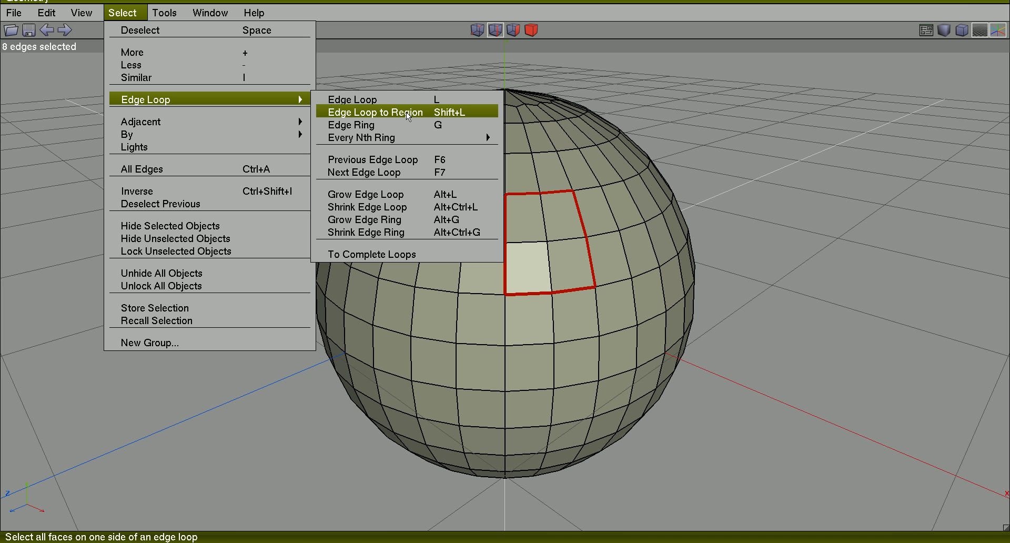
pyautogui.click(374, 112)
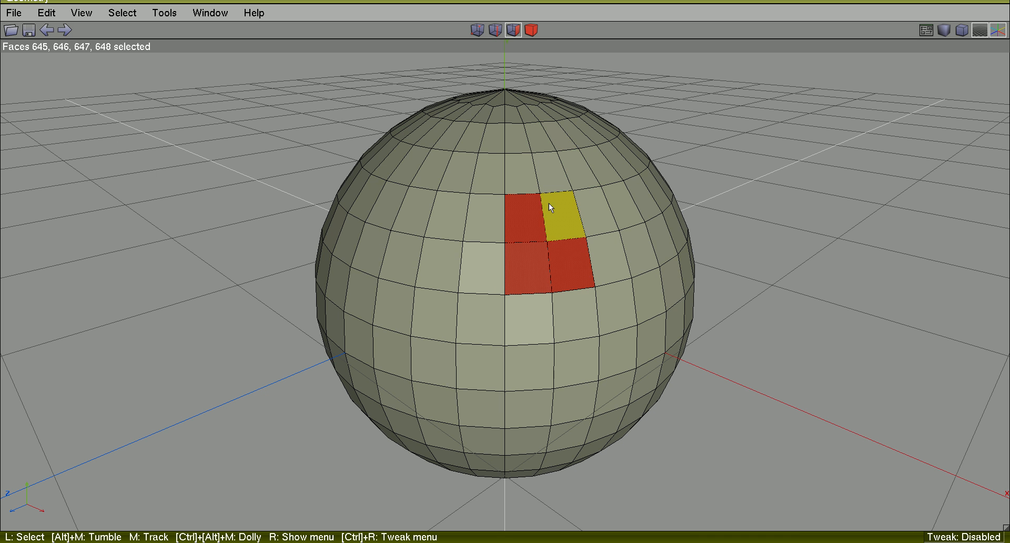
pyautogui.click(416, 193)
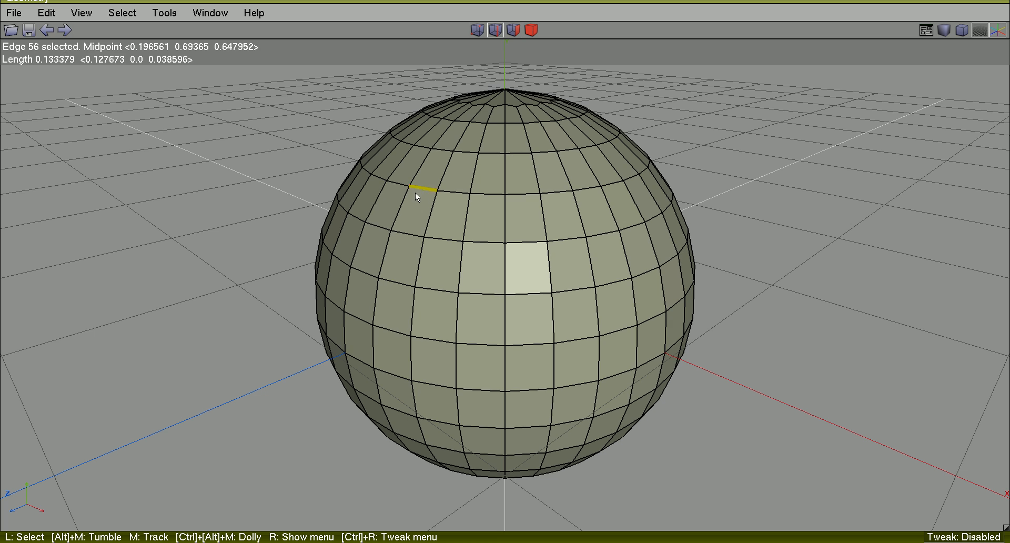
pyautogui.click(353, 316)
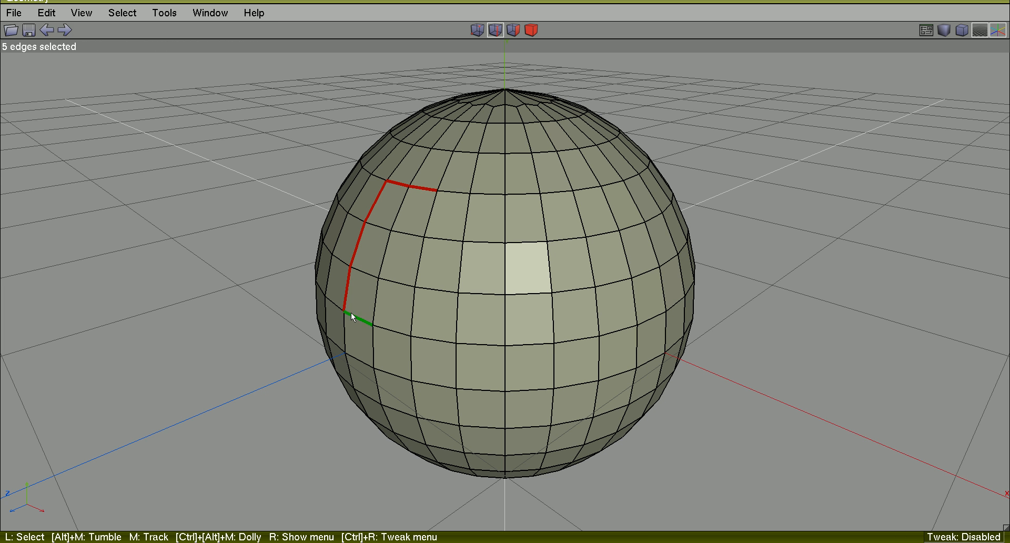
pyautogui.click(373, 364)
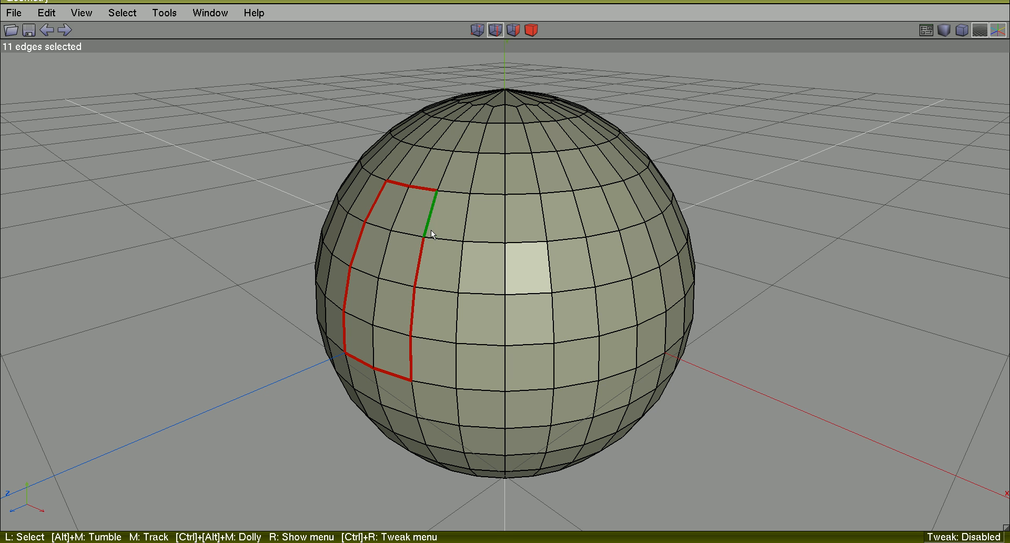
pyautogui.click(430, 213)
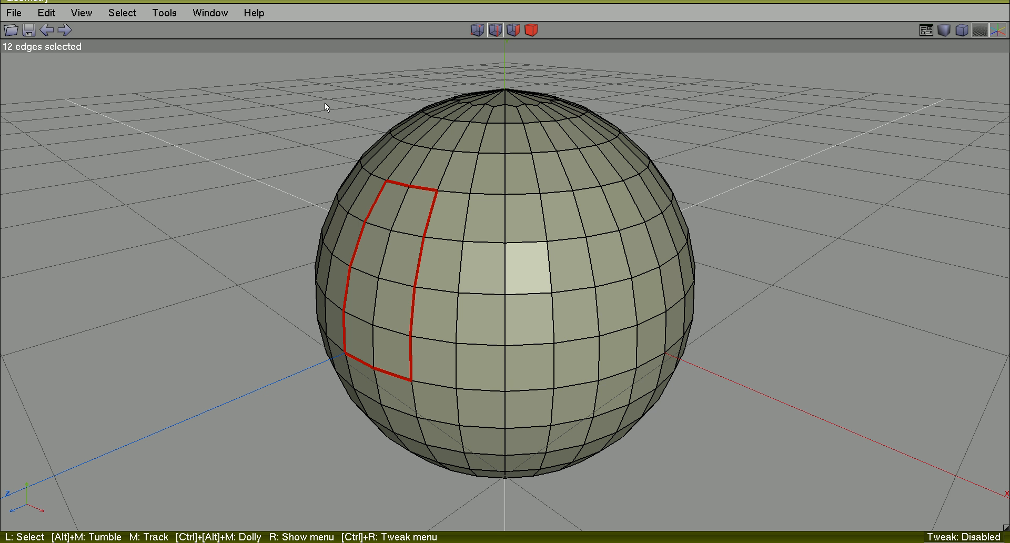
pyautogui.moveTo(135, 24)
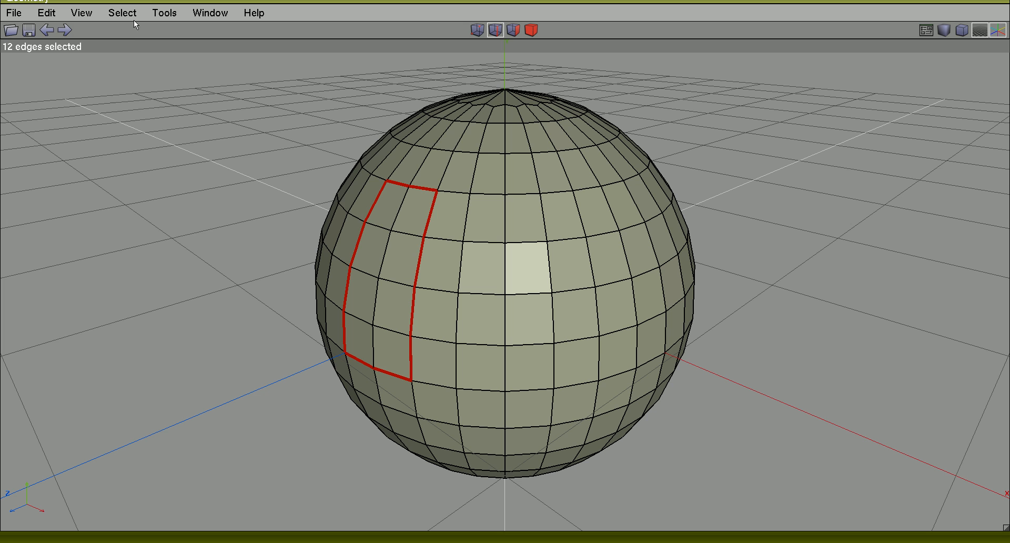
pyautogui.click(123, 12)
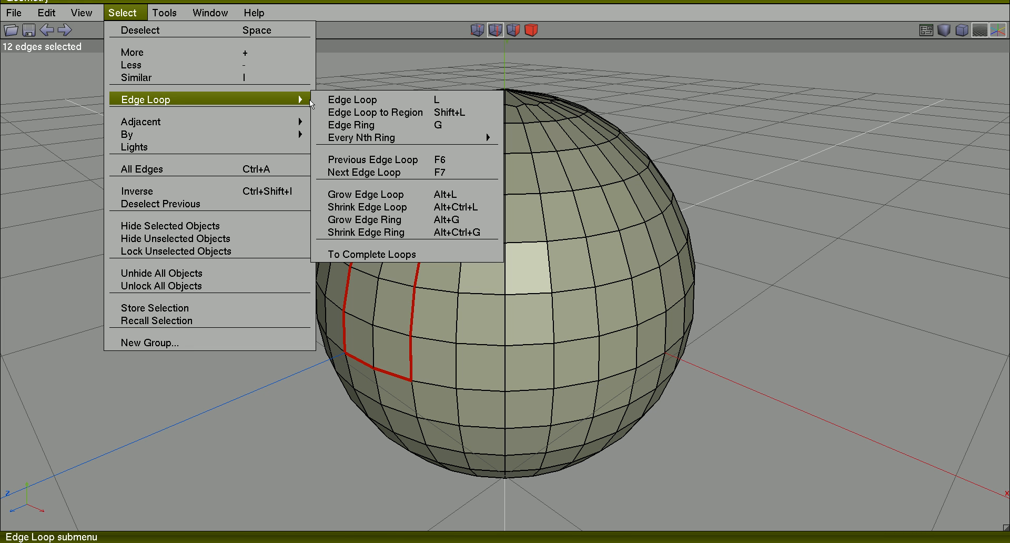
pyautogui.moveTo(387, 117)
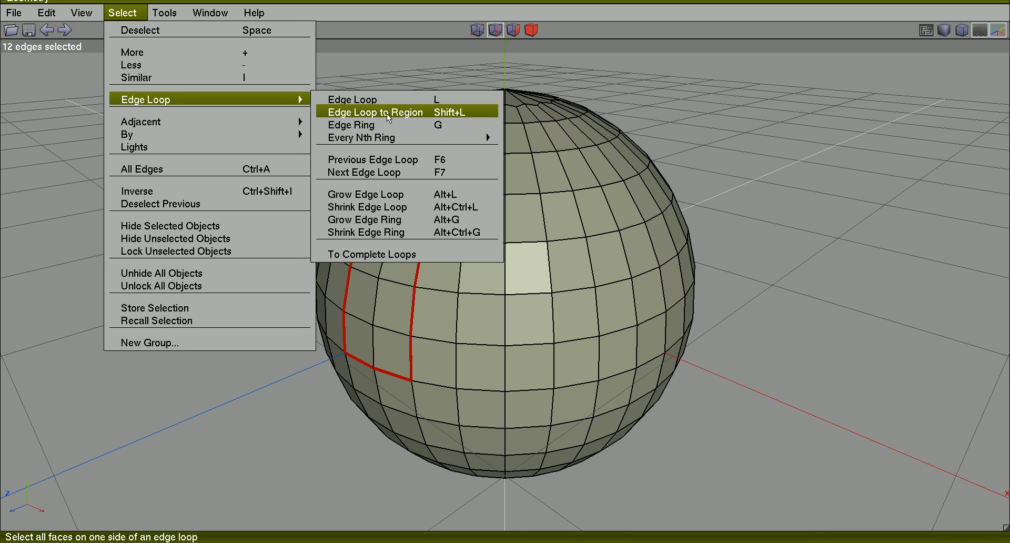
pyautogui.click(375, 112)
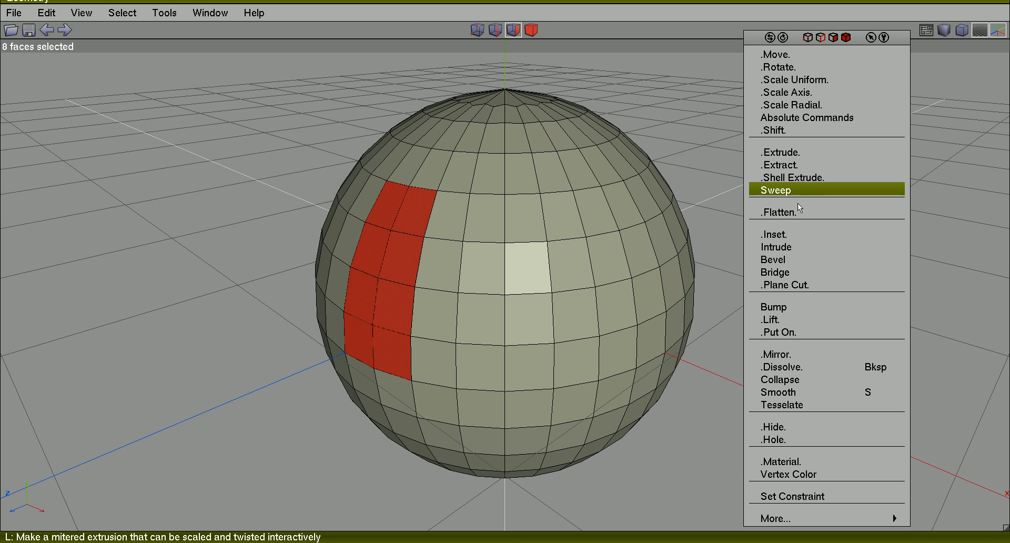
pyautogui.click(775, 190)
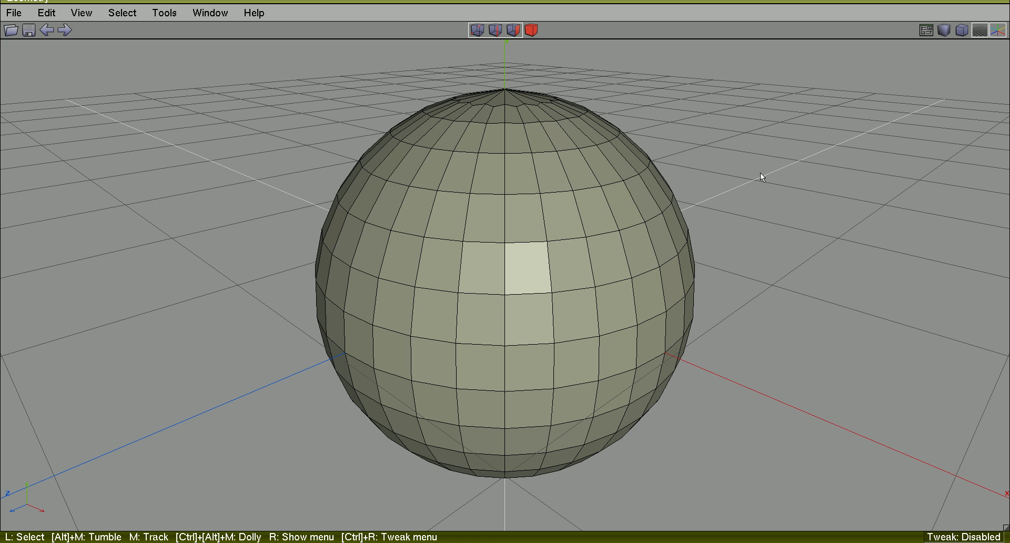
pyautogui.click(585, 192)
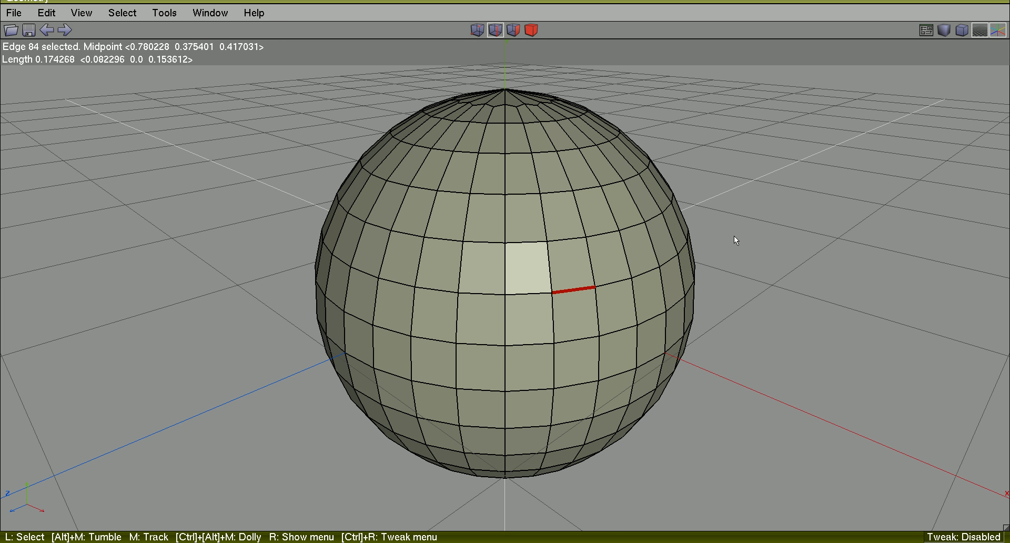
pyautogui.doubleClick(568, 290)
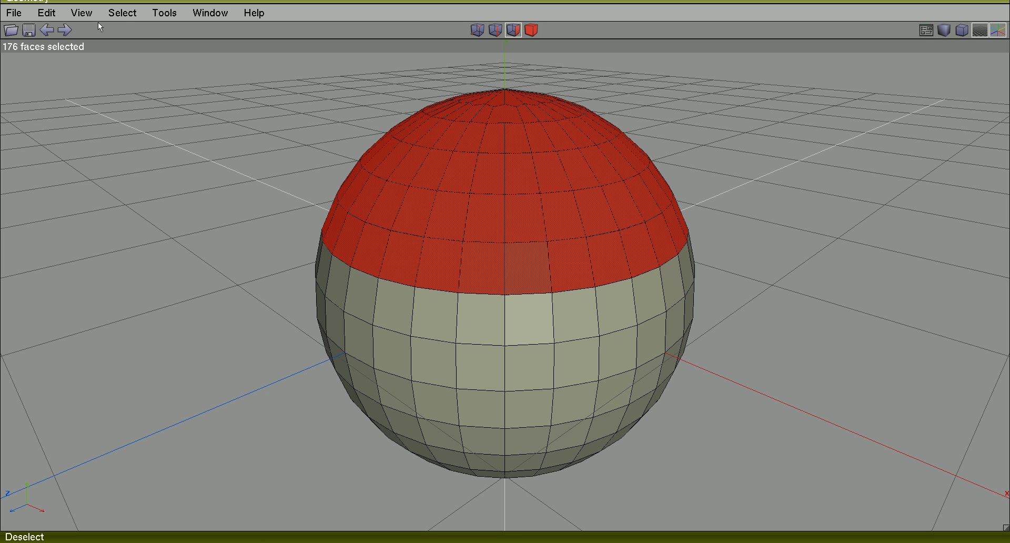
pyautogui.moveTo(126, 17)
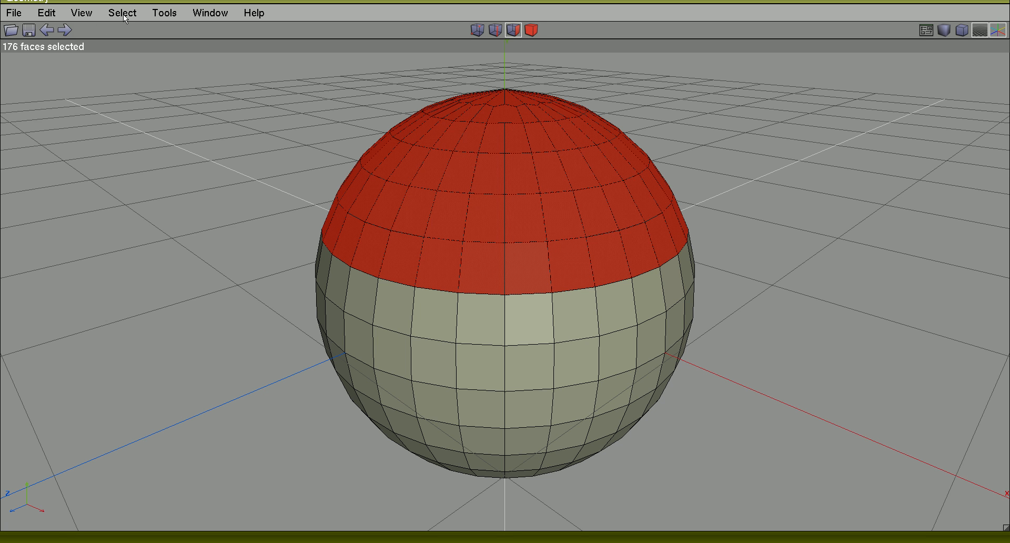
pyautogui.click(123, 12)
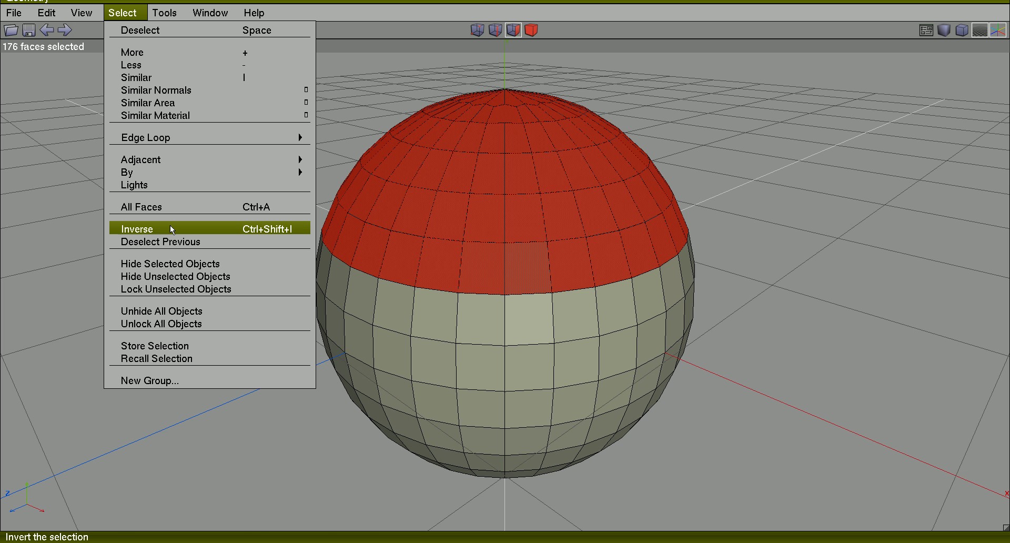
pyautogui.click(137, 228)
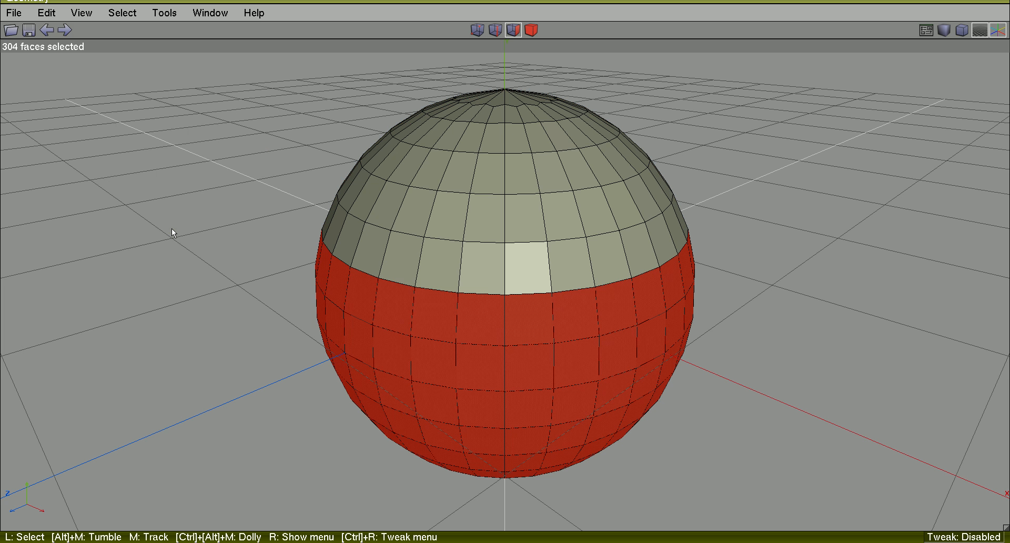
pyautogui.click(123, 12)
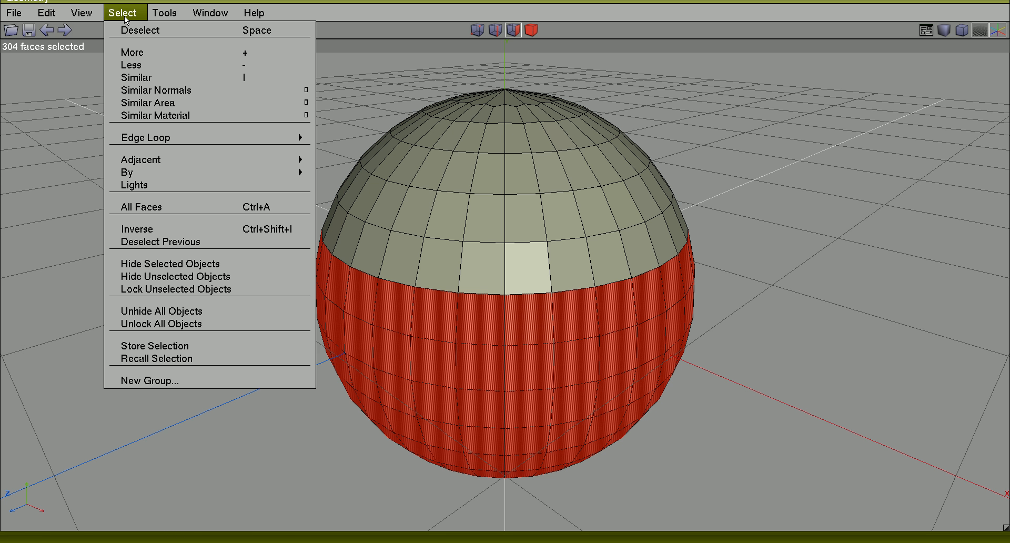
pyautogui.moveTo(164, 229)
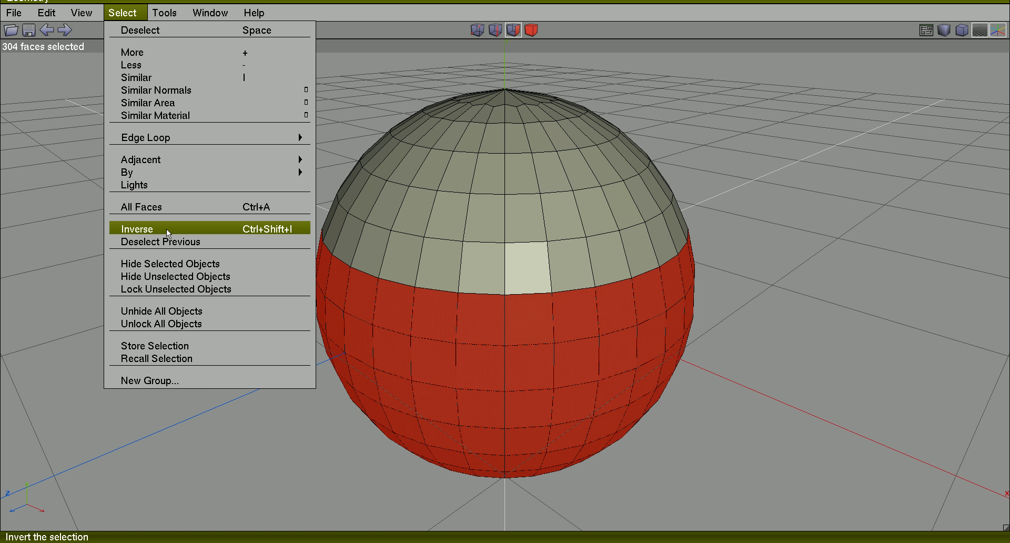
pyautogui.click(136, 229)
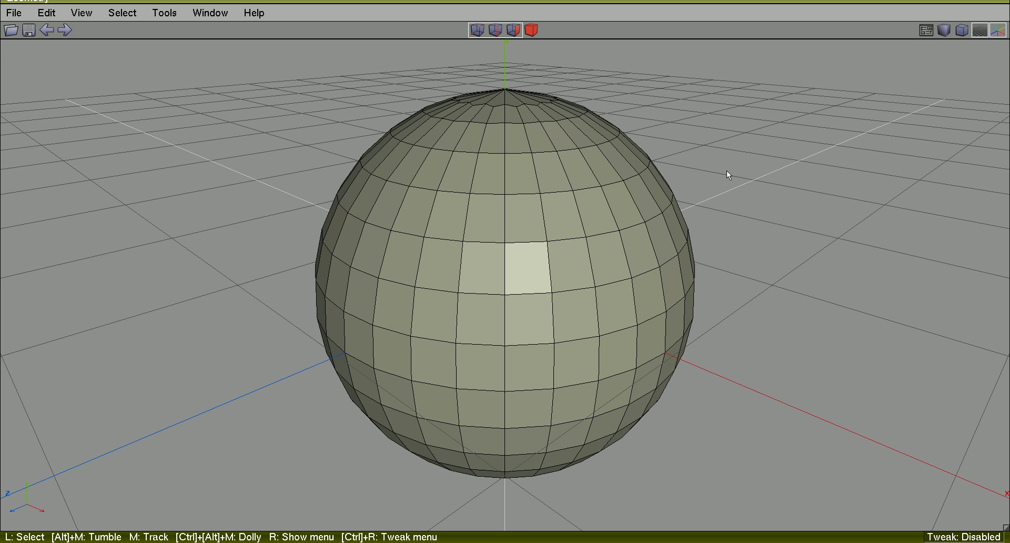
# Step: Switch the sphere to vertex selection mode with no vertices picked
pyautogui.click(122, 12)
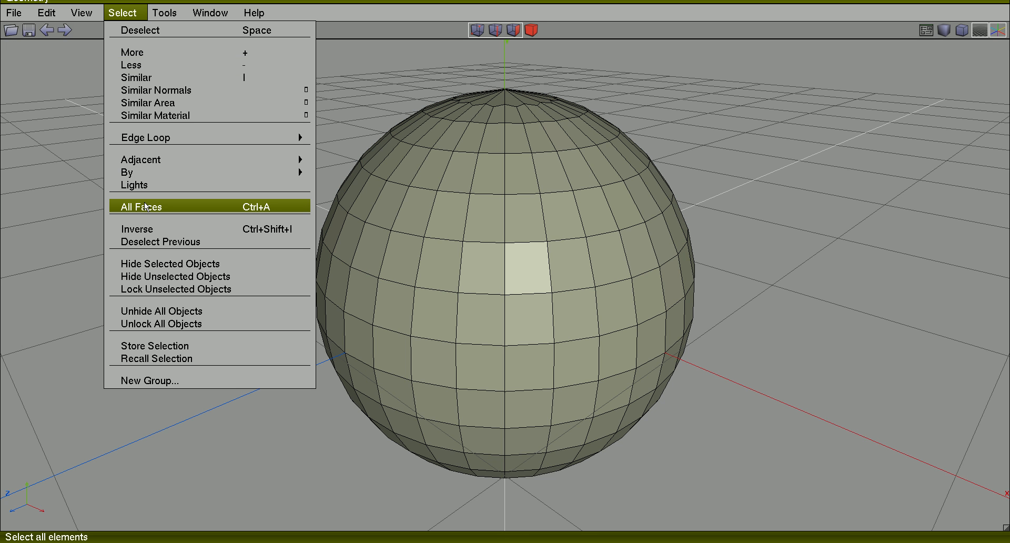
pyautogui.click(140, 206)
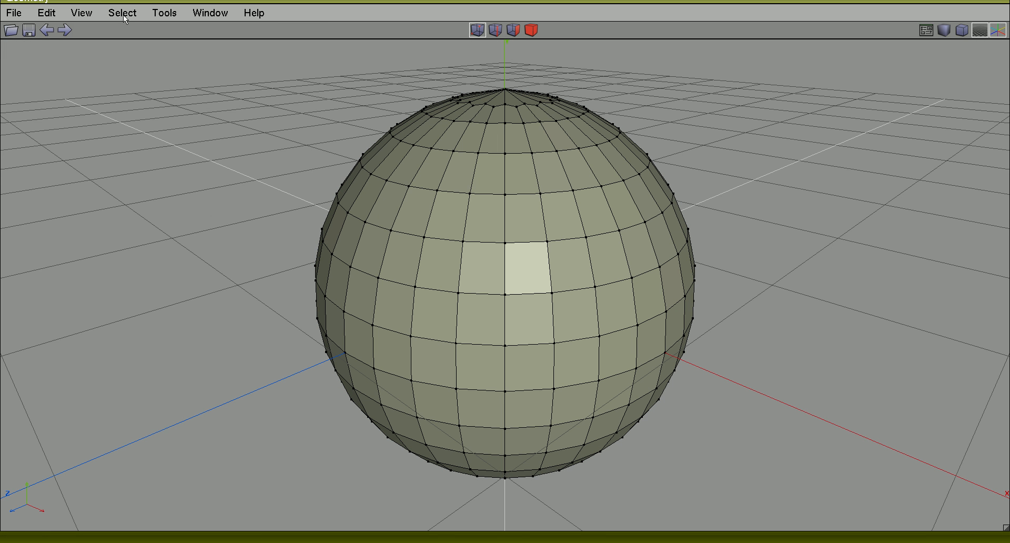
pyautogui.click(122, 12)
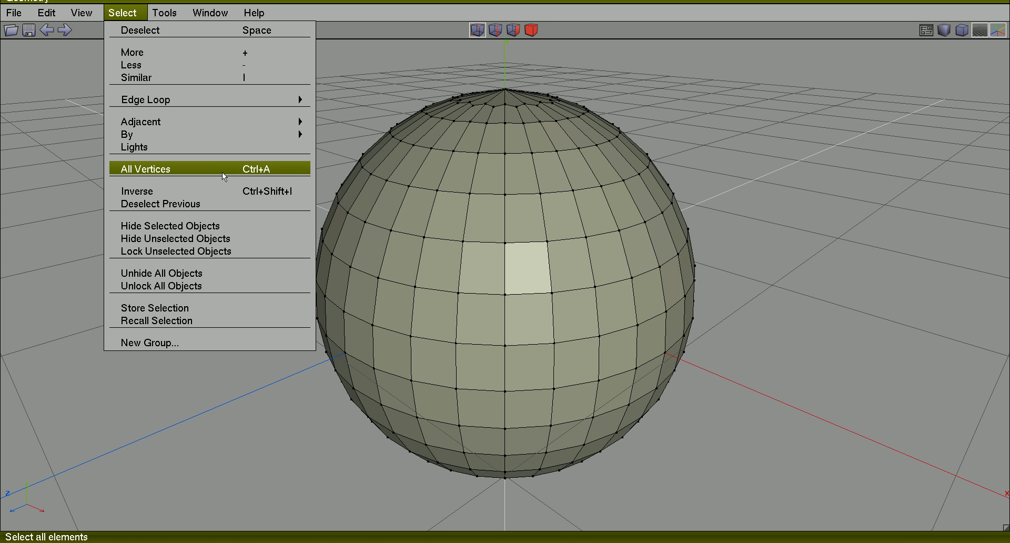
pyautogui.click(145, 168)
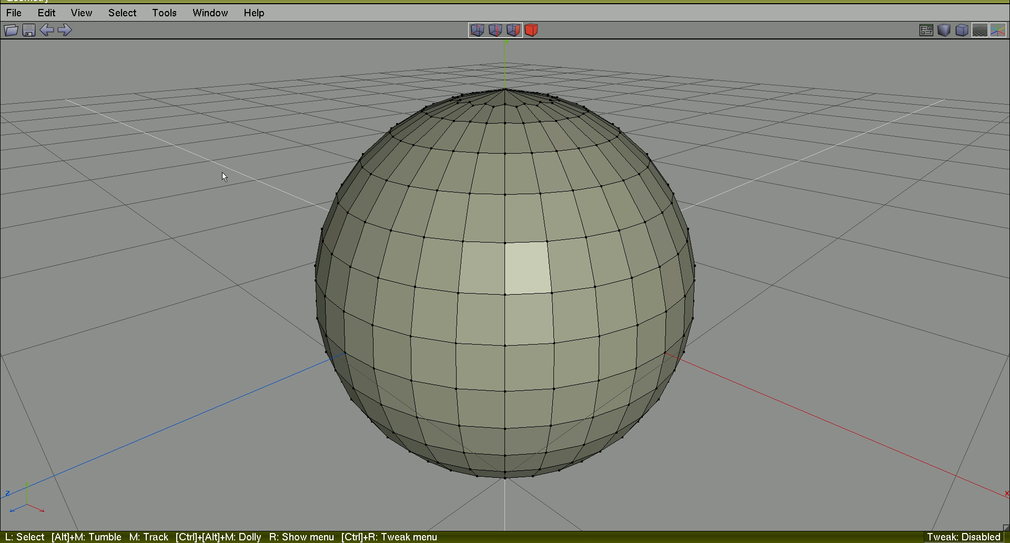
# Step: Bevel three scattered front vertices into three diamond-shaped faces
pyautogui.click(390, 229)
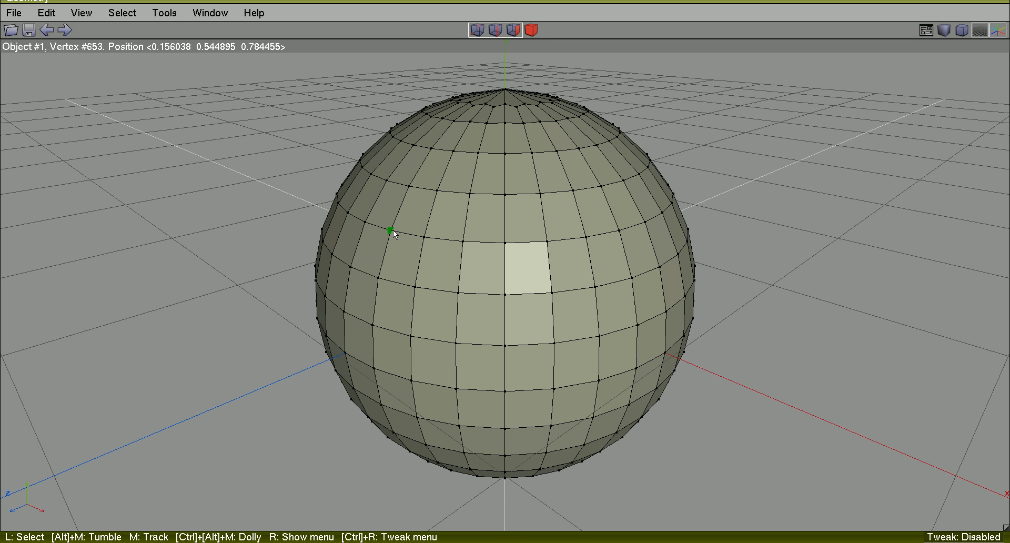
pyautogui.click(457, 293)
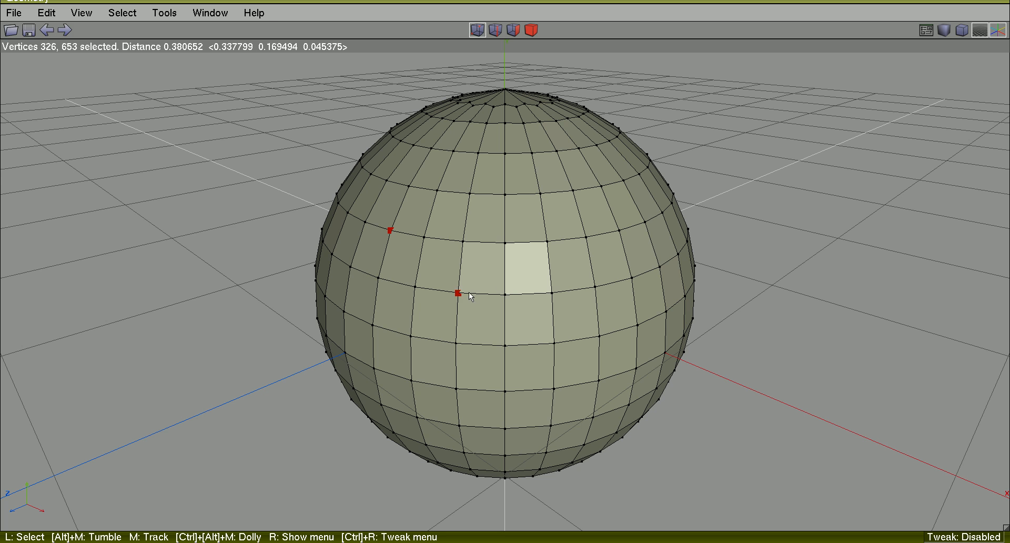
pyautogui.click(547, 239)
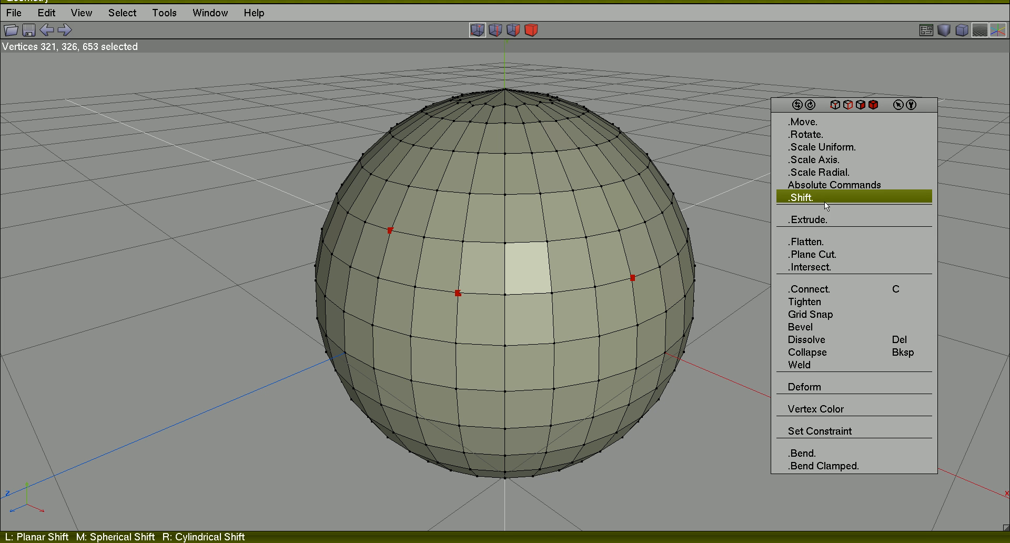
pyautogui.moveTo(809, 313)
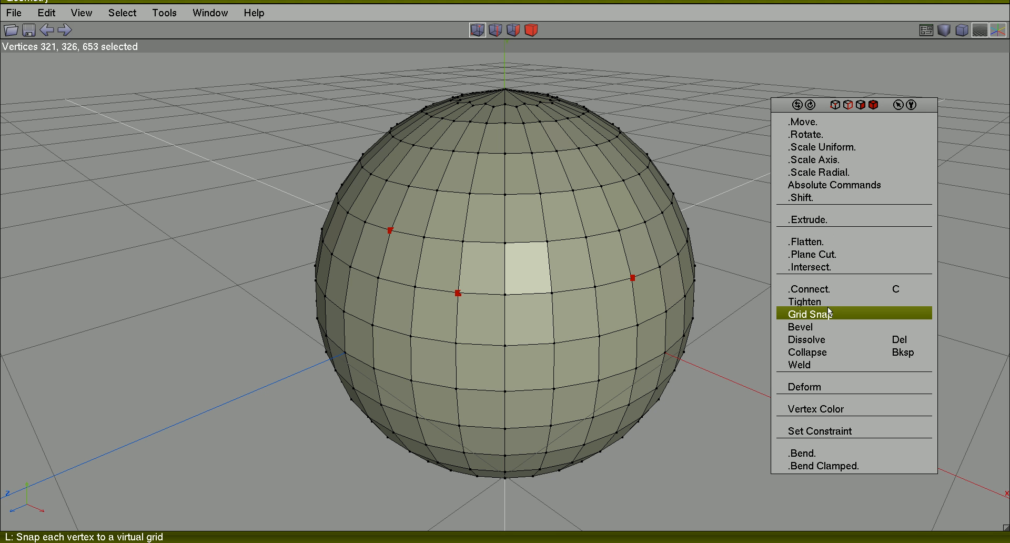
pyautogui.click(808, 313)
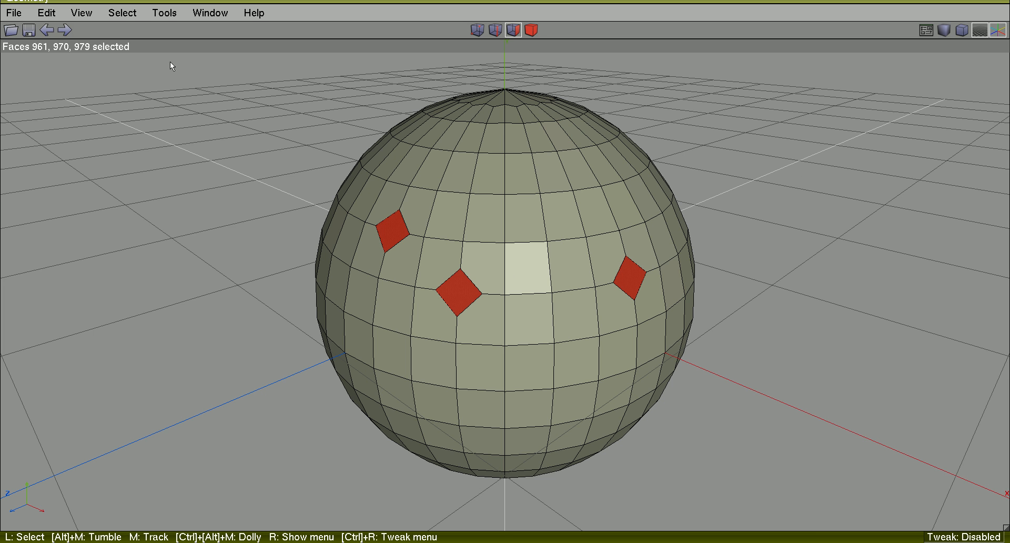
pyautogui.click(122, 12)
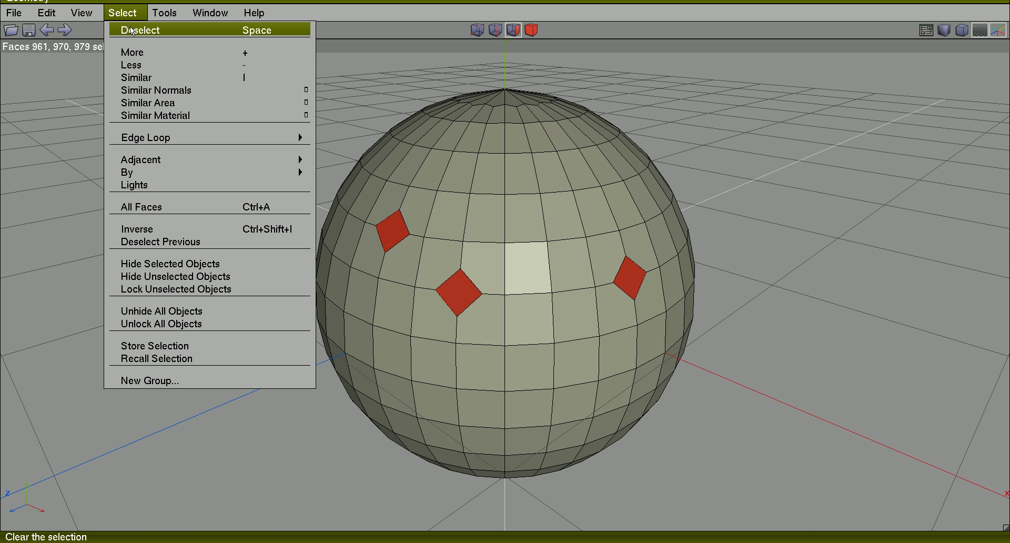
# Step: Deselect everything and pick only the right-hand diamond face
pyautogui.click(140, 30)
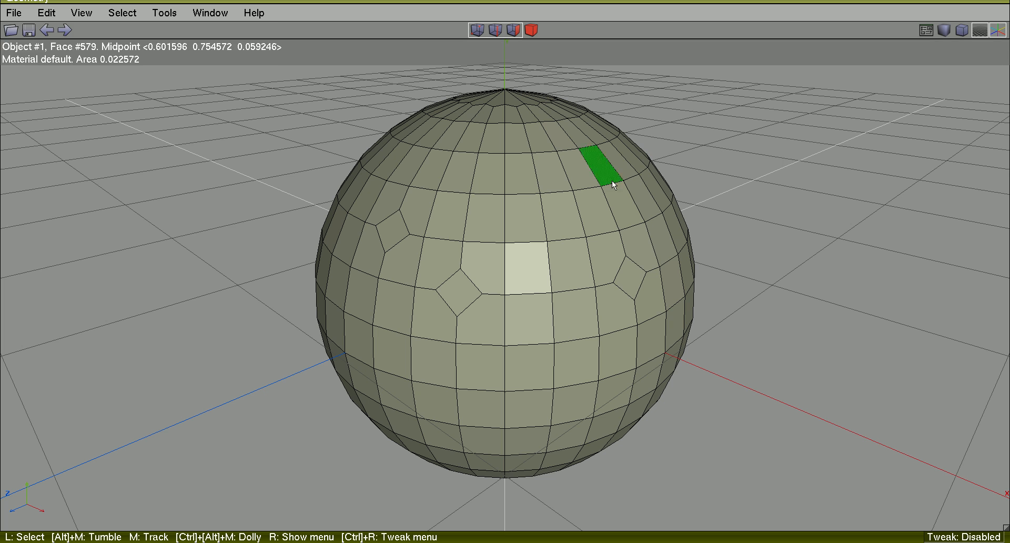
pyautogui.click(628, 279)
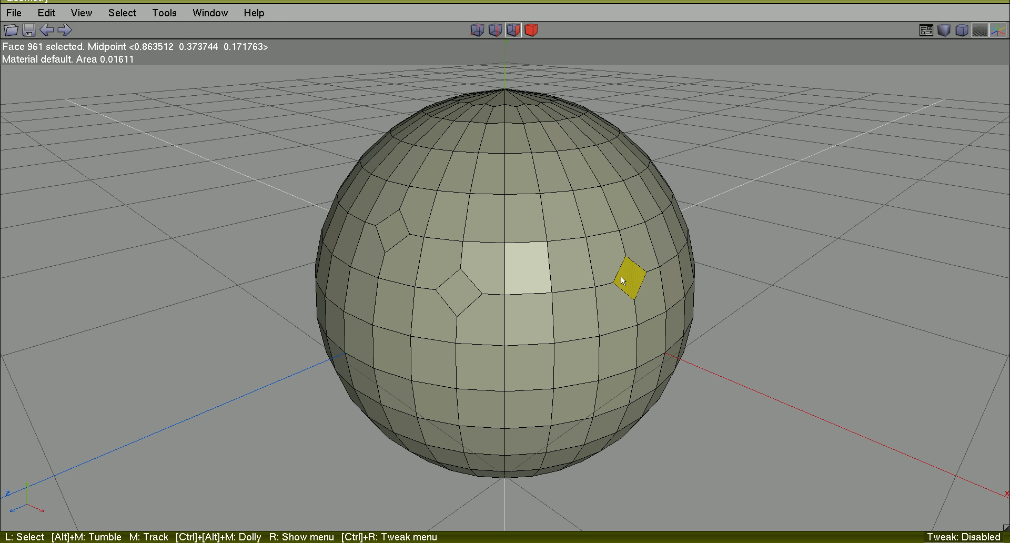
pyautogui.click(628, 278)
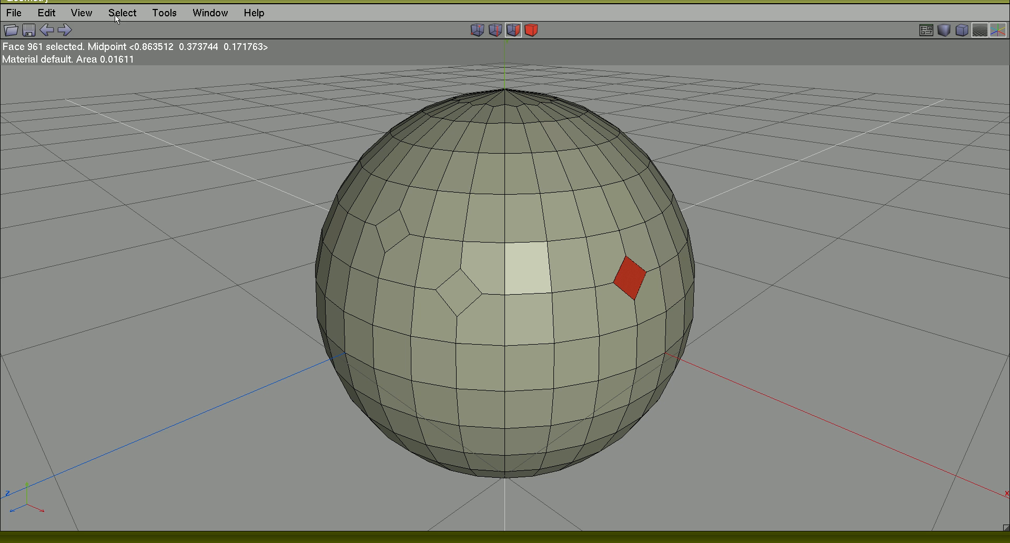
pyautogui.moveTo(118, 17)
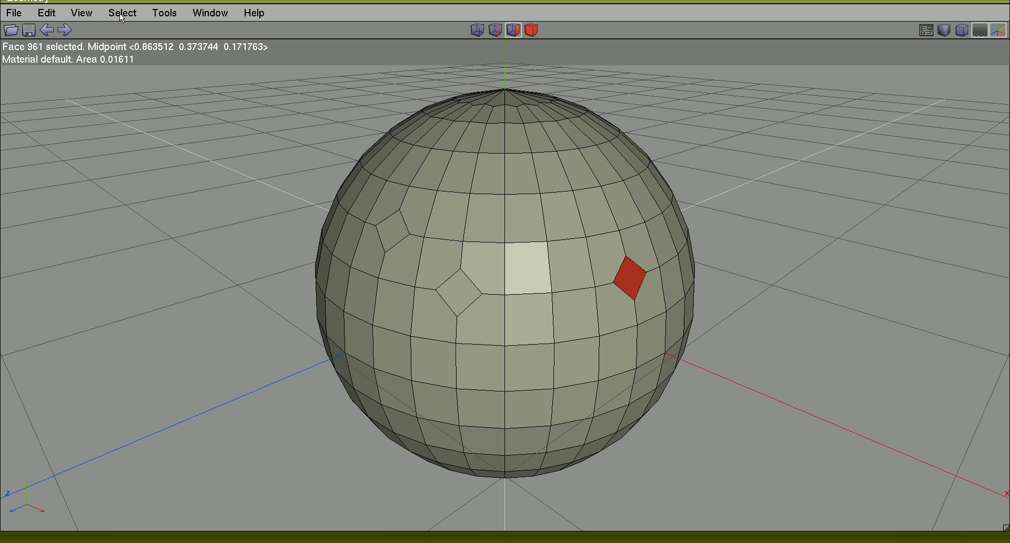
# Step: Add a similar diamond face with Select > Similar, then clear the selection
pyautogui.click(122, 12)
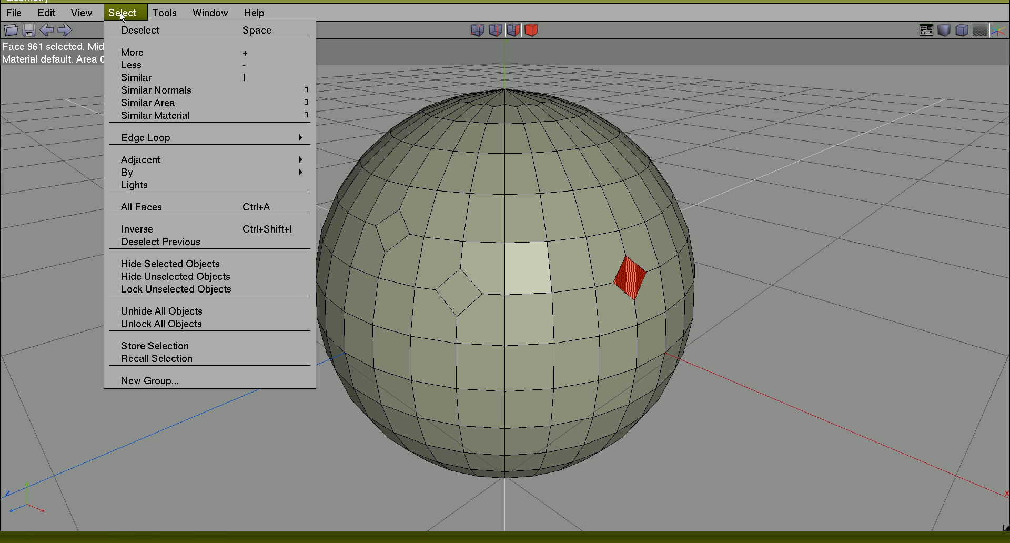
pyautogui.moveTo(136, 78)
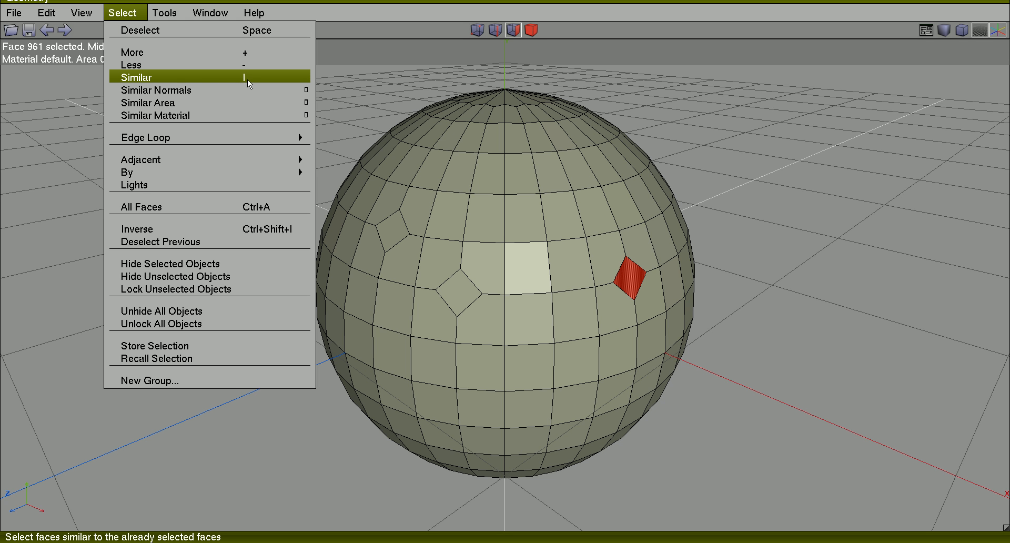
pyautogui.moveTo(247, 83)
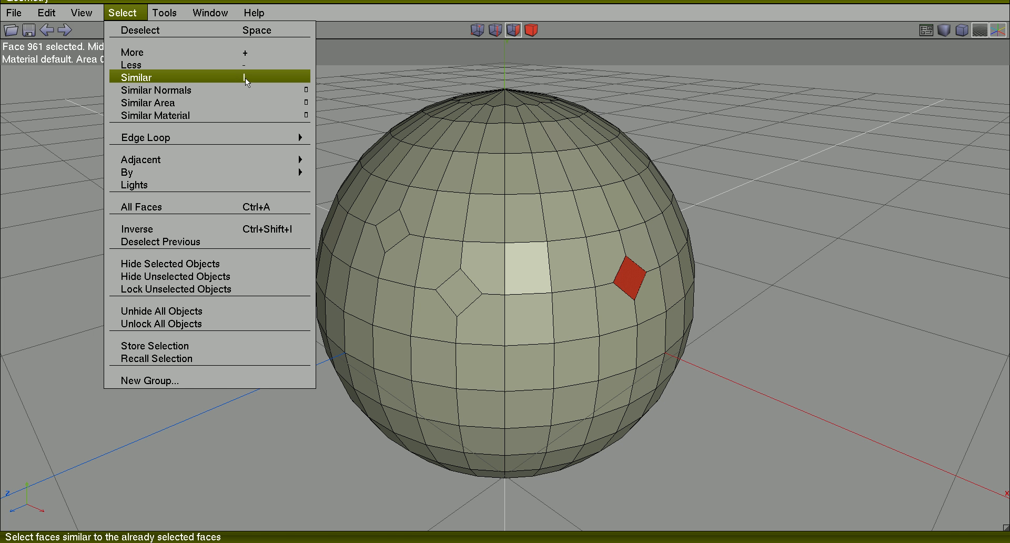
pyautogui.click(136, 77)
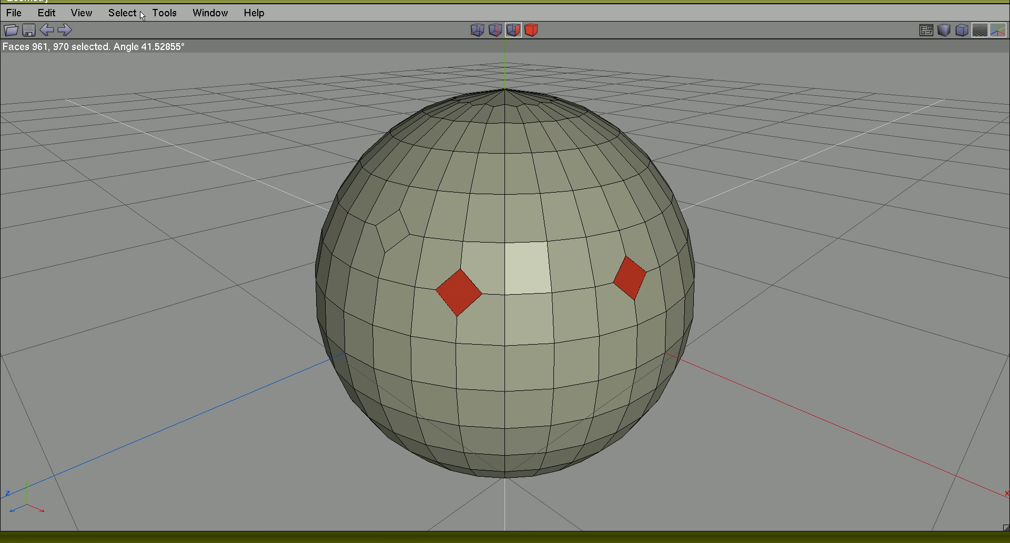
pyautogui.click(123, 12)
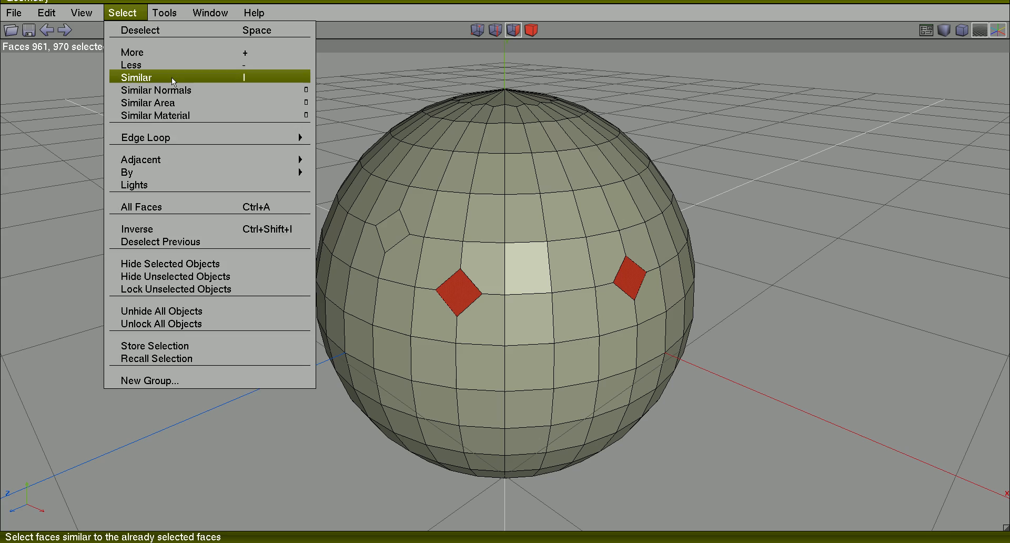
pyautogui.click(135, 77)
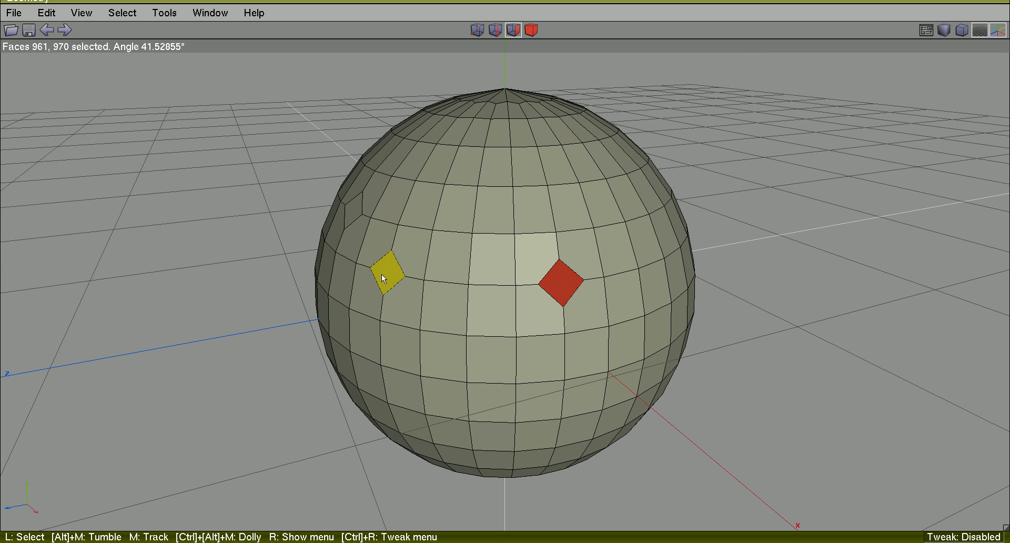
pyautogui.click(522, 300)
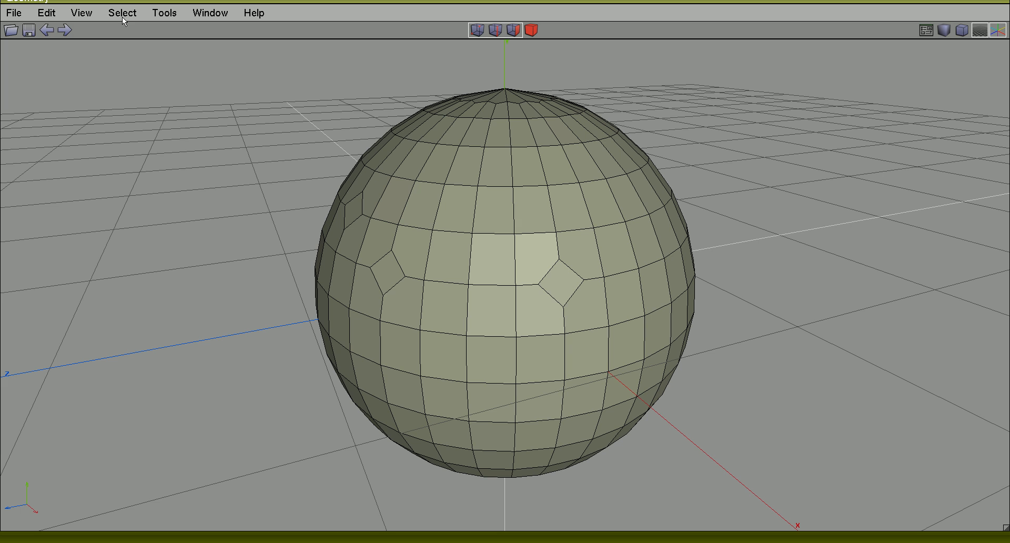
# Step: Store the nine-face upper-right block as the stored selection, then deselect
pyautogui.click(123, 12)
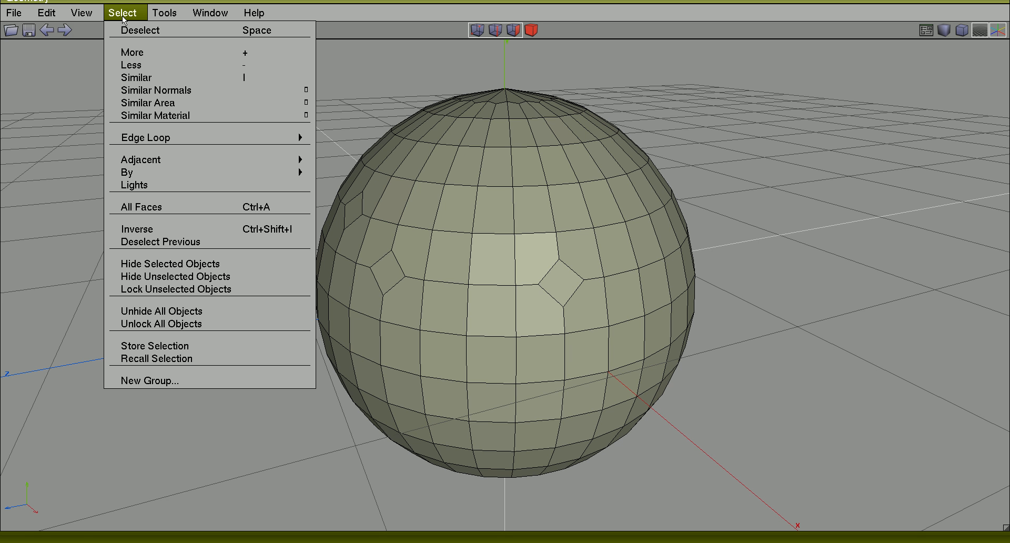
pyautogui.moveTo(155, 77)
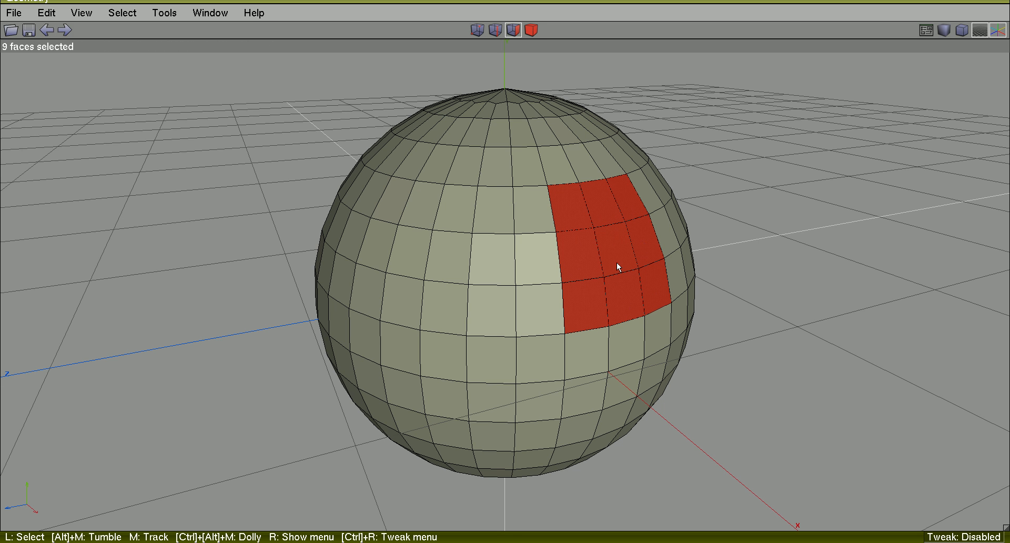
pyautogui.moveTo(328, 41)
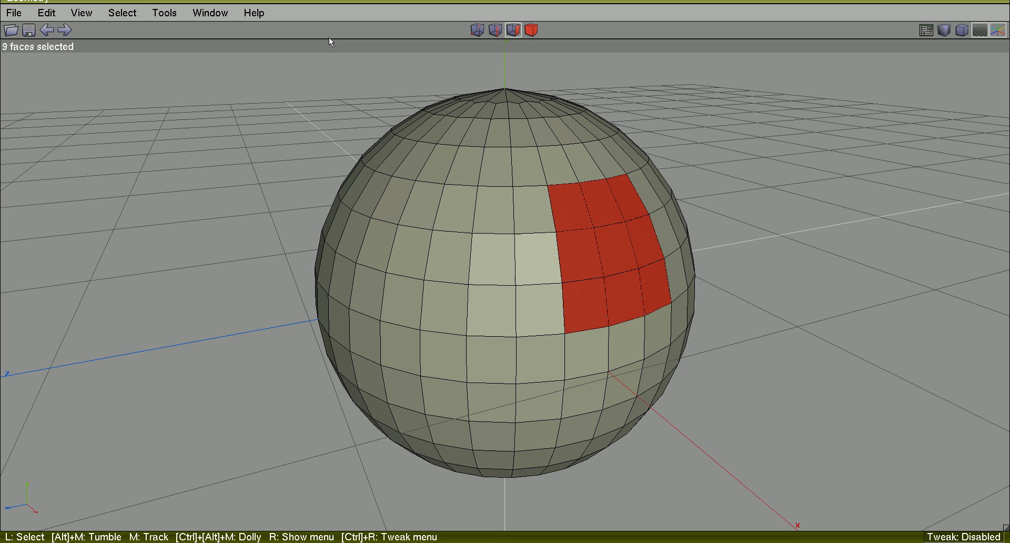
pyautogui.click(122, 12)
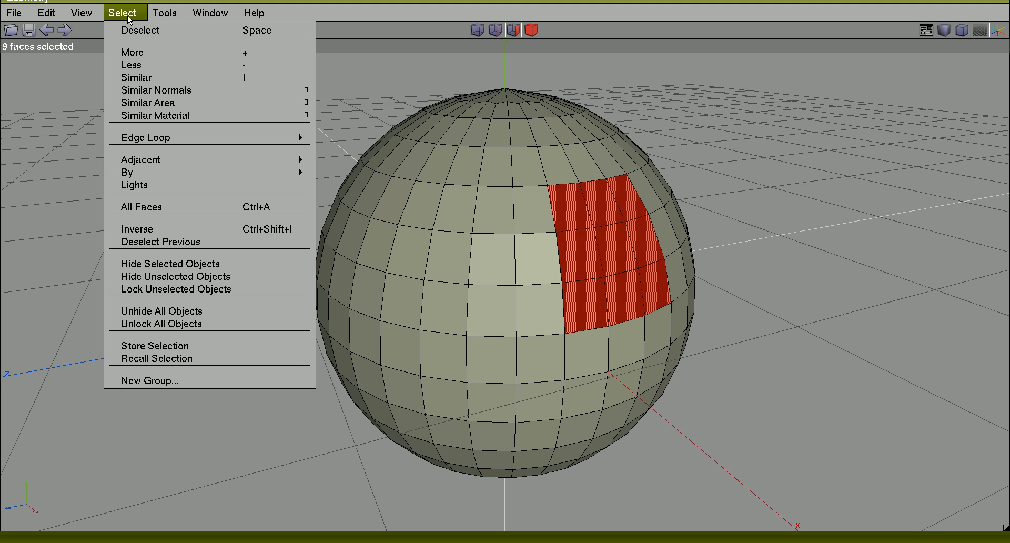
pyautogui.moveTo(155, 346)
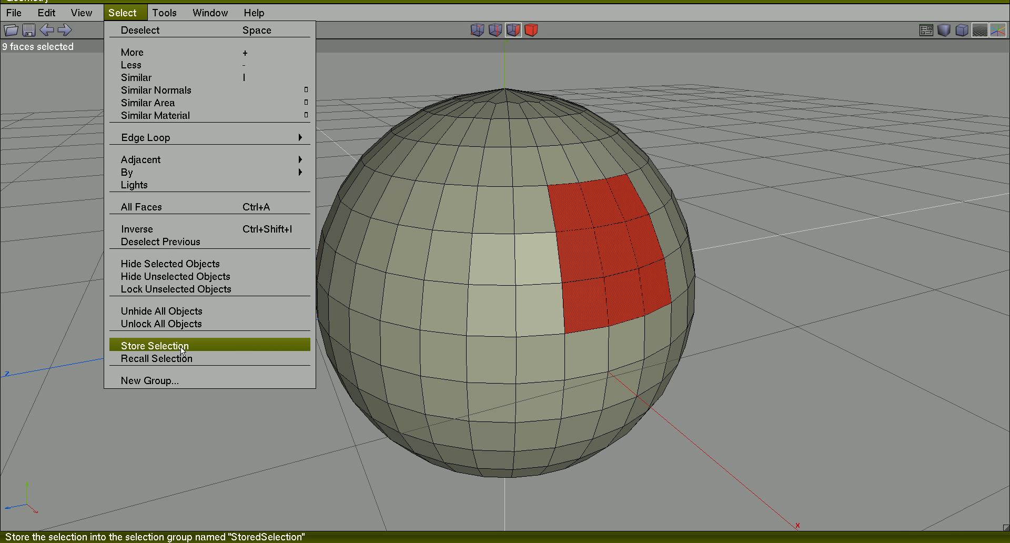
pyautogui.click(155, 345)
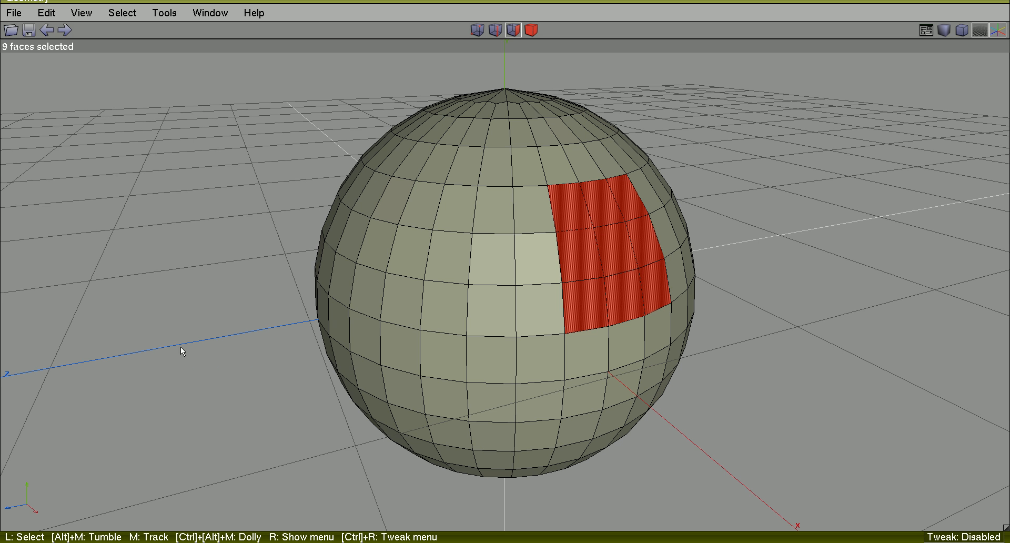
pyautogui.click(222, 148)
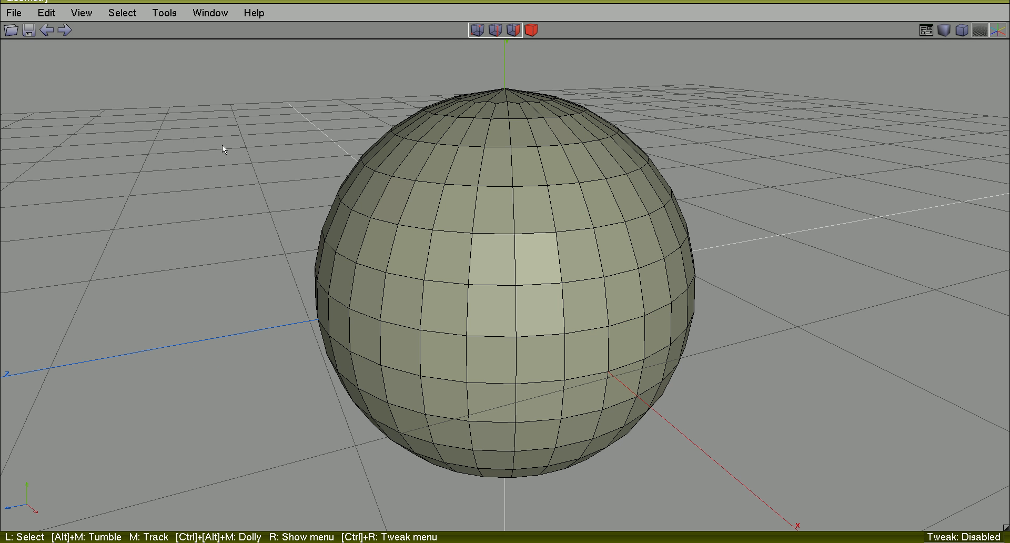
# Step: Select the 15 eye-and-smile faces and save them as the stored selection
pyautogui.click(123, 12)
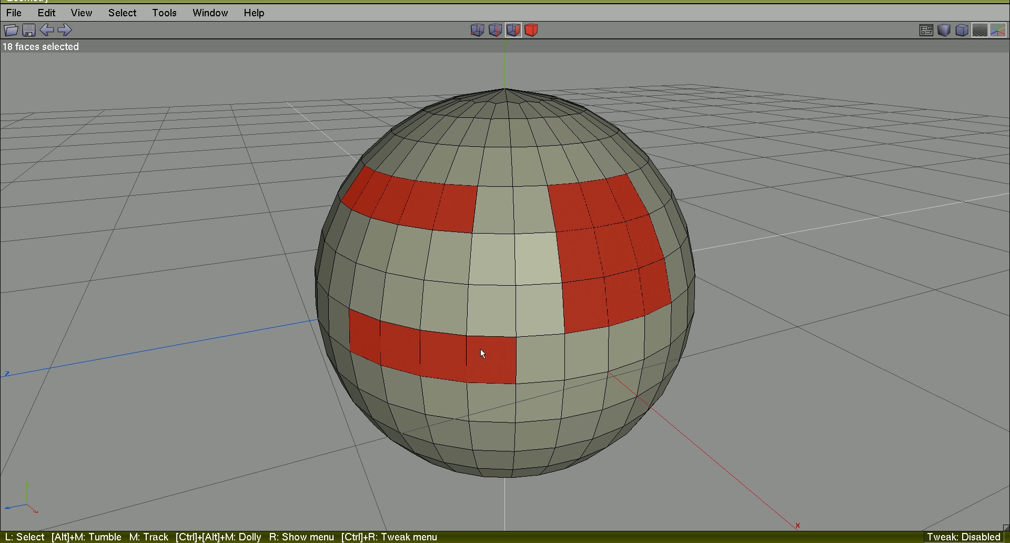
pyautogui.click(418, 253)
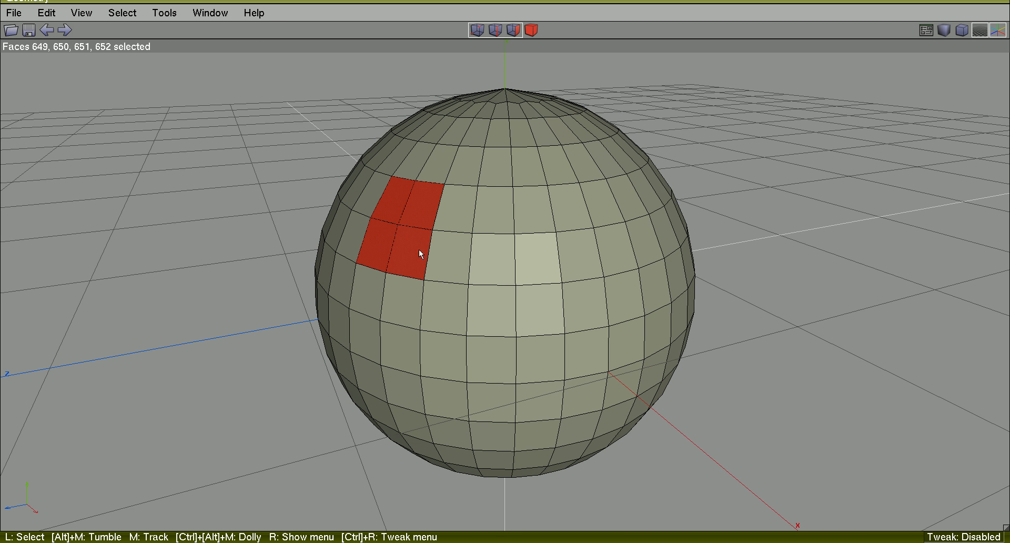
pyautogui.click(441, 396)
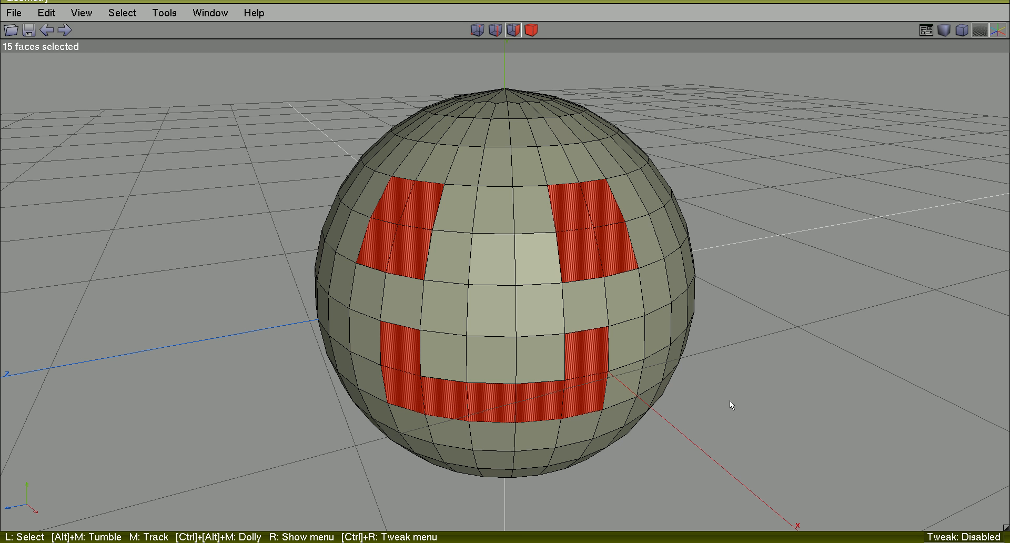
pyautogui.moveTo(229, 79)
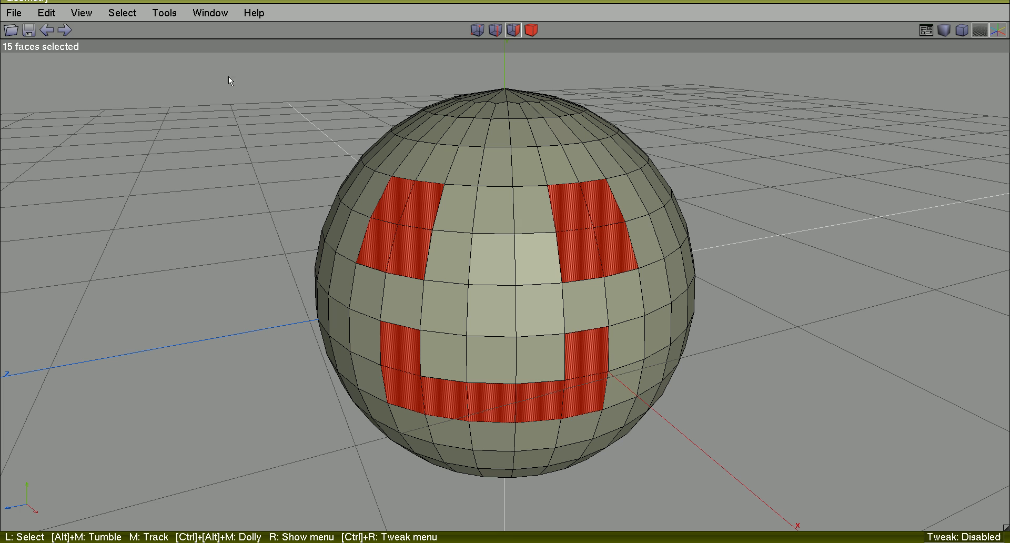
pyautogui.click(122, 12)
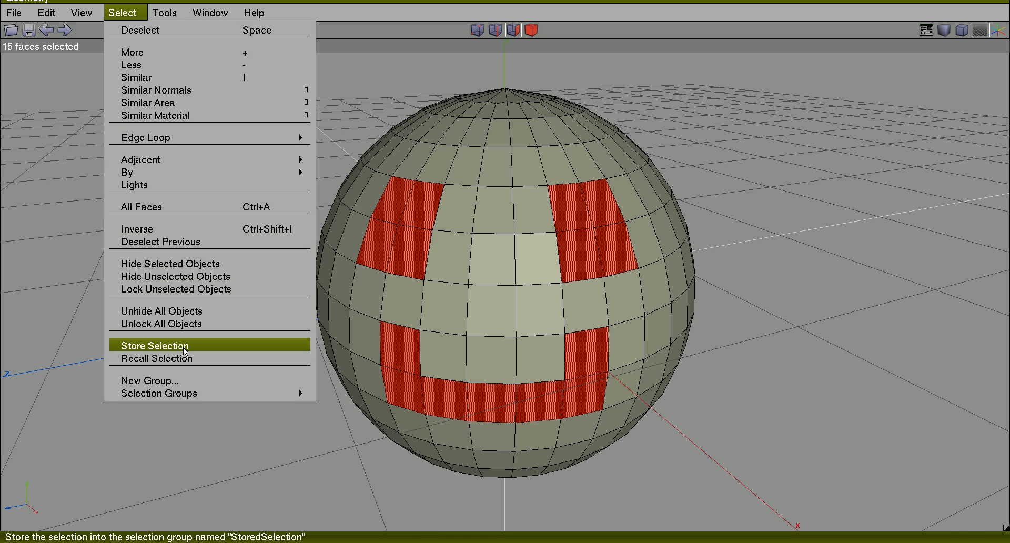
pyautogui.click(154, 345)
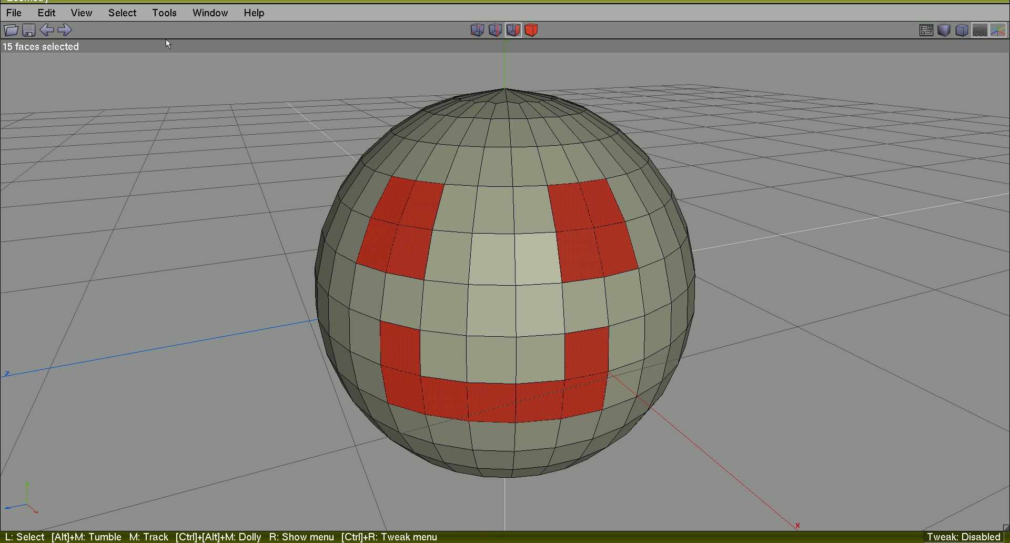
# Step: Clear the faces and bring them back with Recall Selection
pyautogui.click(122, 12)
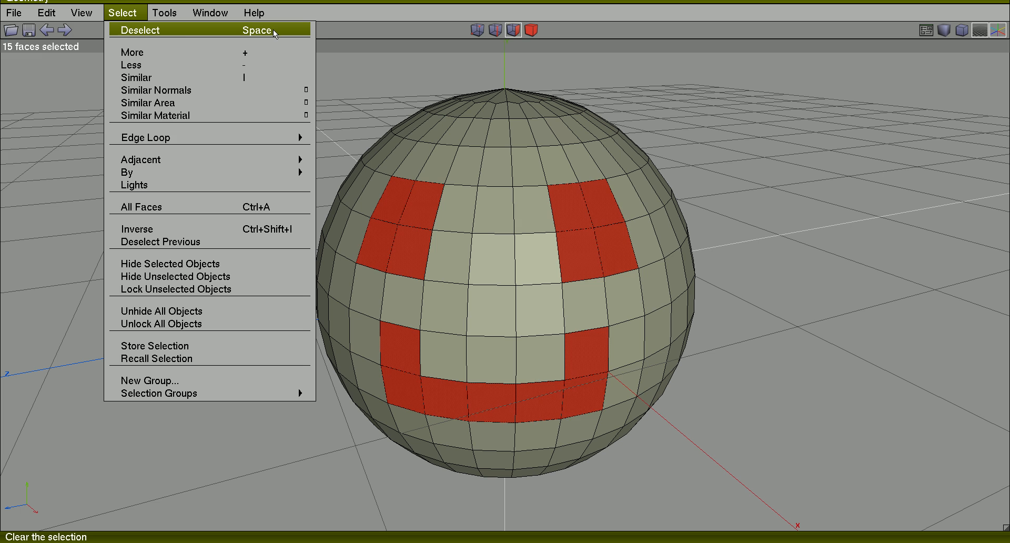
pyautogui.click(140, 30)
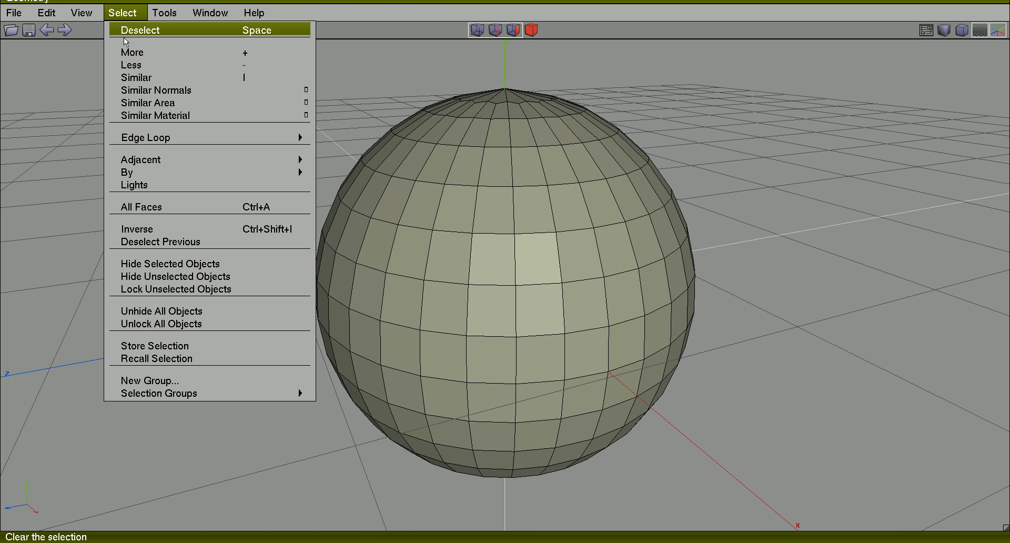
pyautogui.moveTo(160, 361)
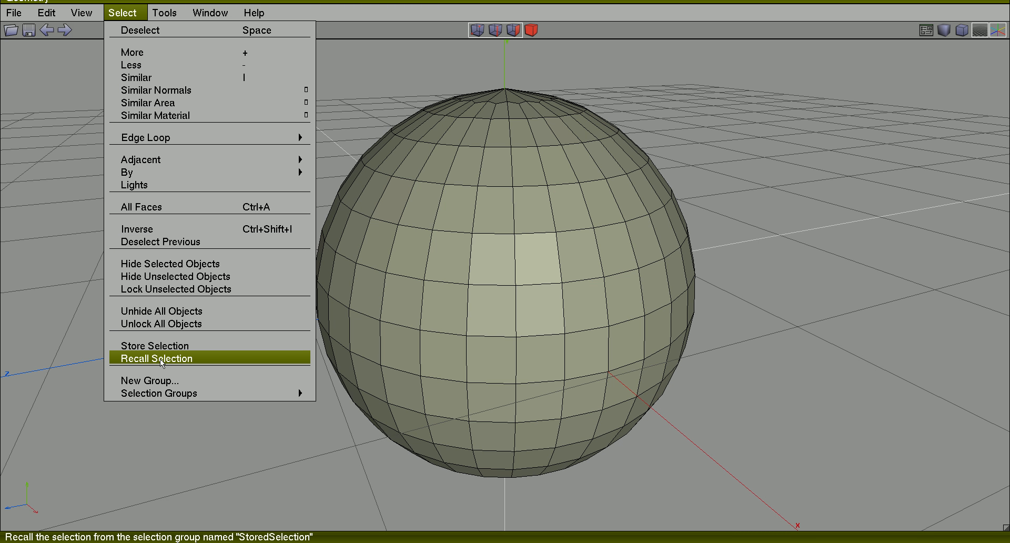
pyautogui.click(155, 357)
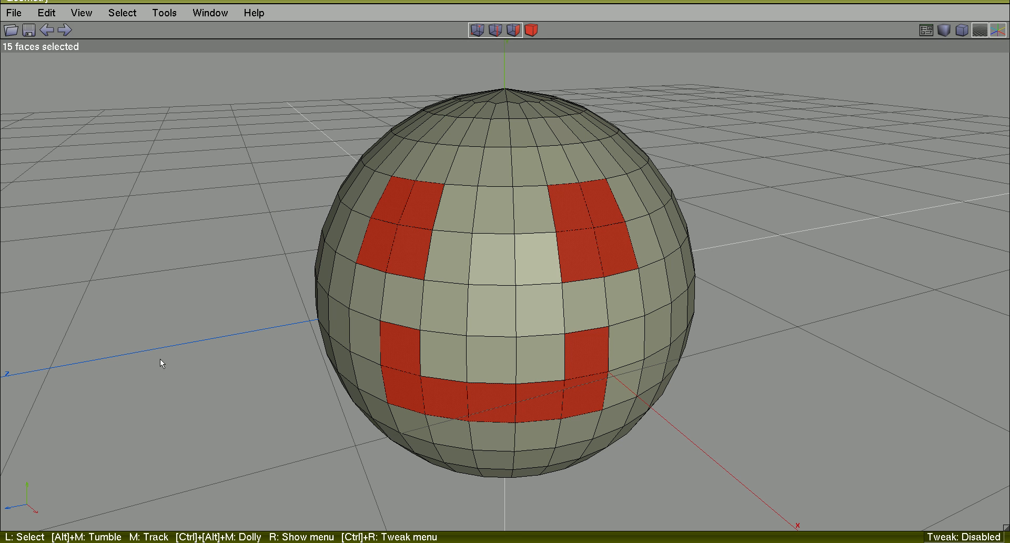
pyautogui.moveTo(794, 316)
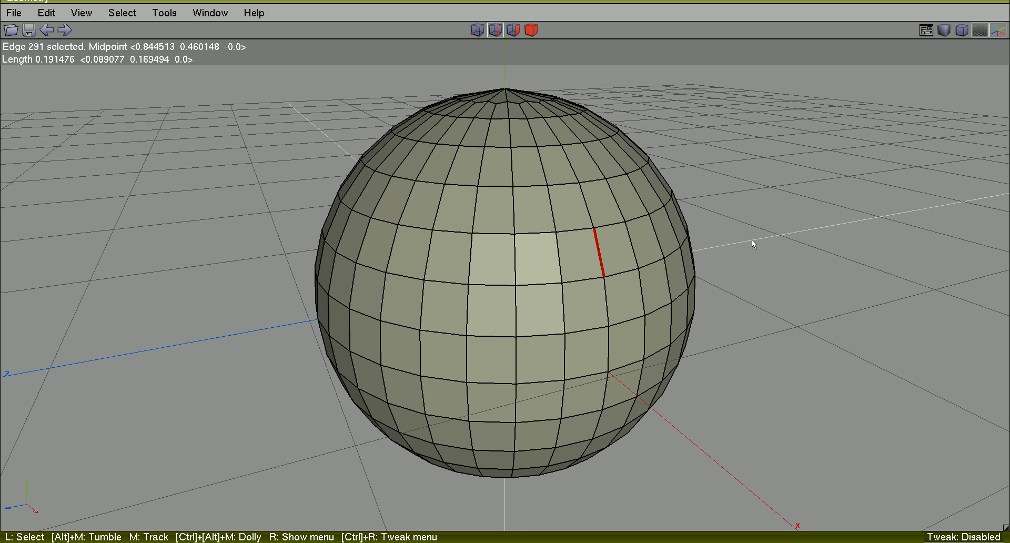
# Step: Recall the stored 15-face eyes-and-smile pattern in face mode
pyautogui.click(123, 12)
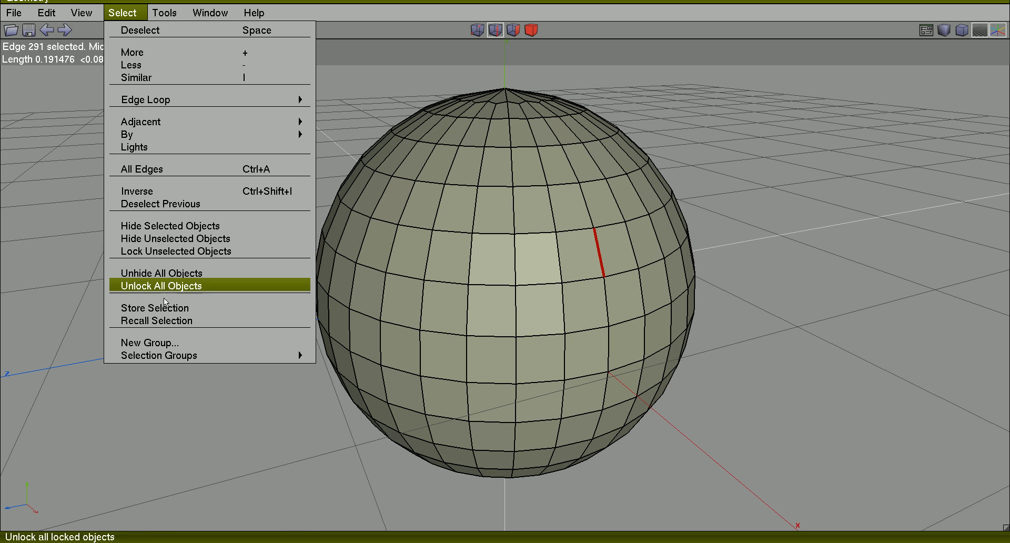
pyautogui.moveTo(164, 320)
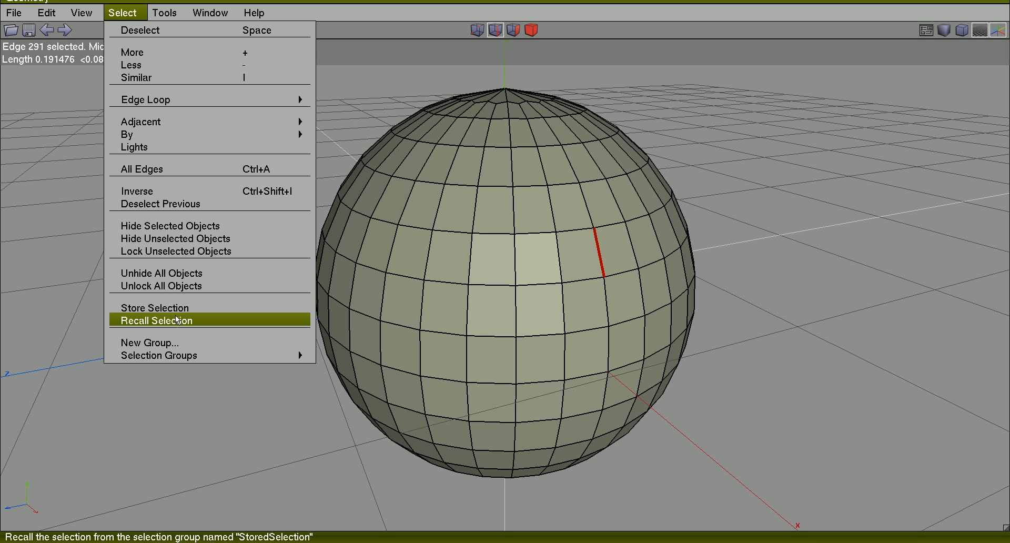
pyautogui.moveTo(178, 355)
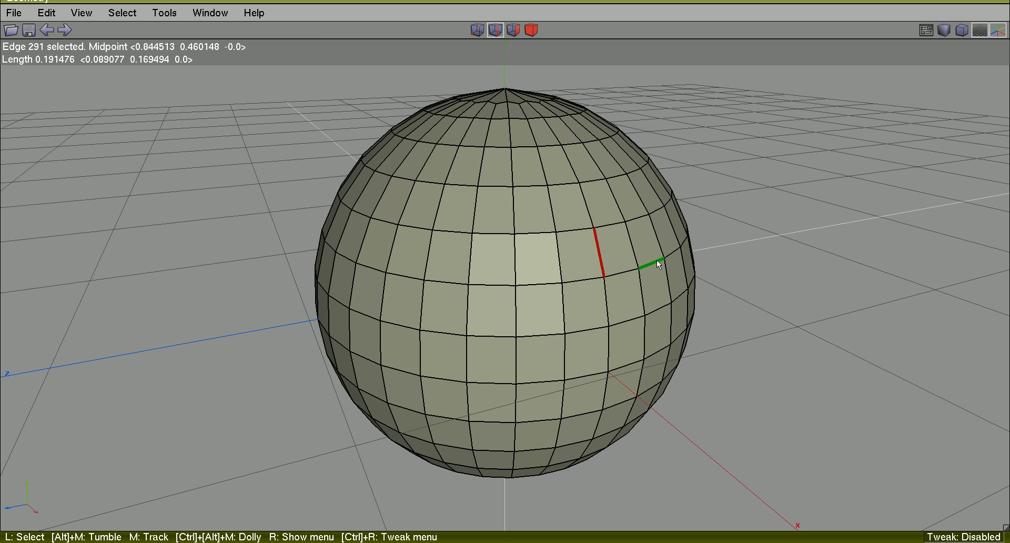
pyautogui.click(390, 193)
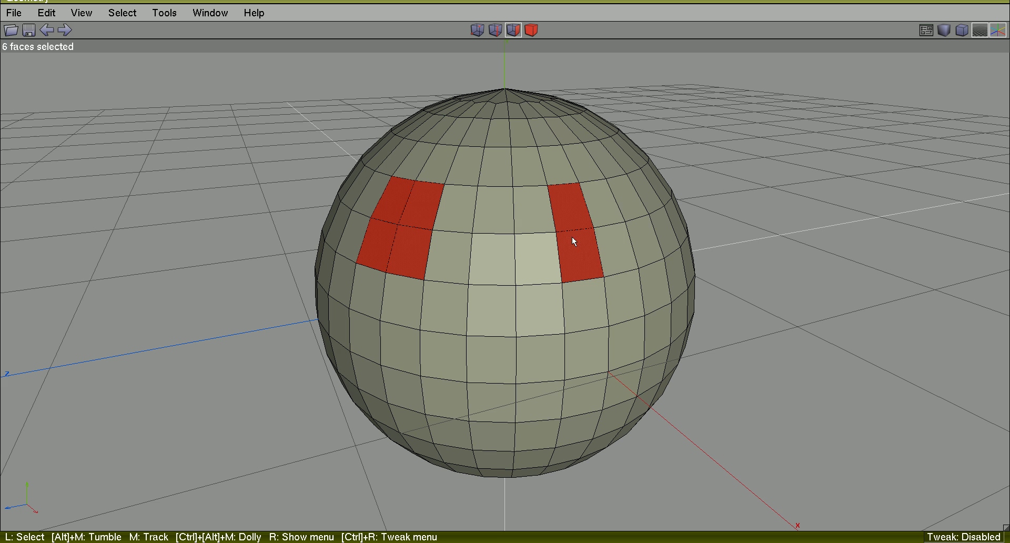
pyautogui.click(407, 358)
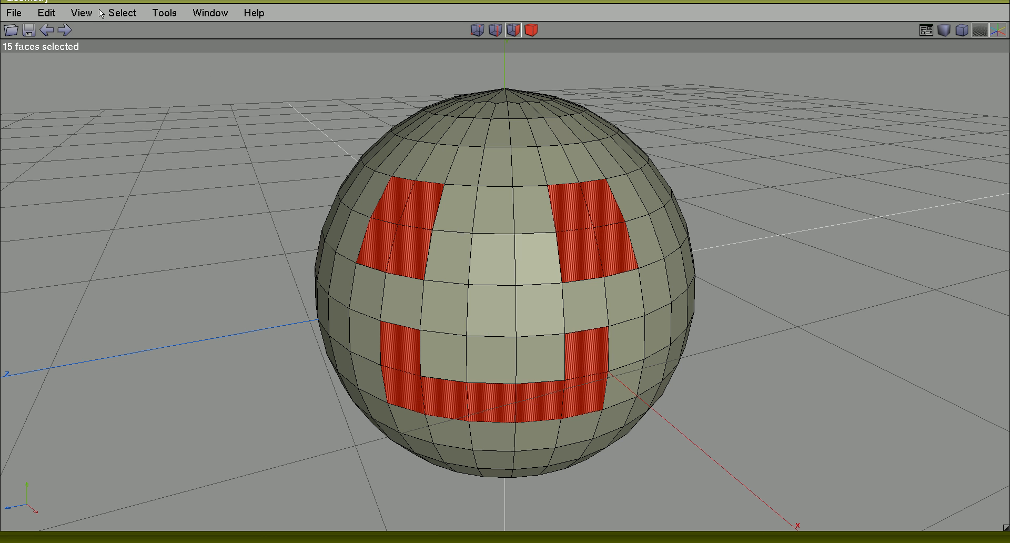
pyautogui.click(123, 12)
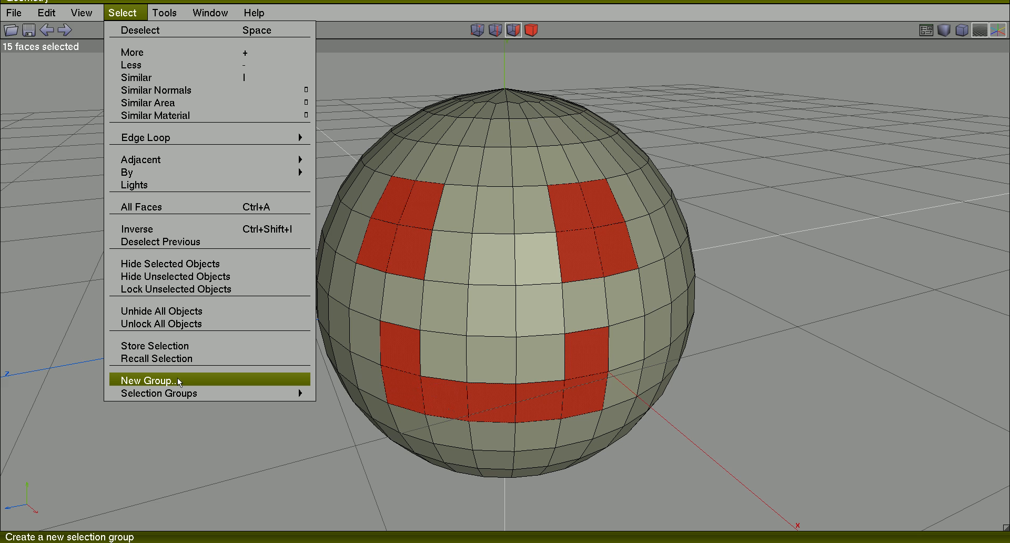
# Step: Create a selection group named SMILE holding the fifteen smiley faces
pyautogui.click(149, 379)
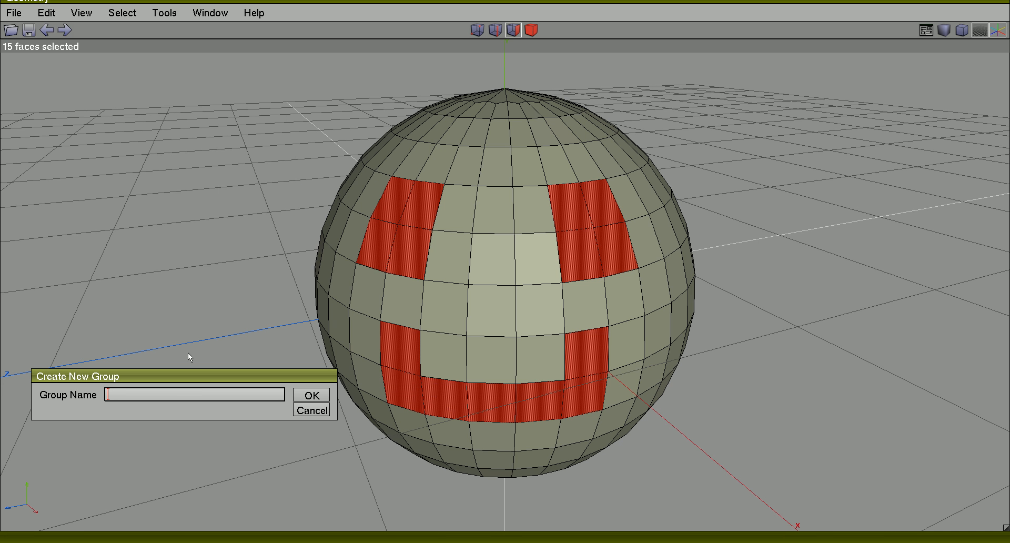
pyautogui.write('SMIL')
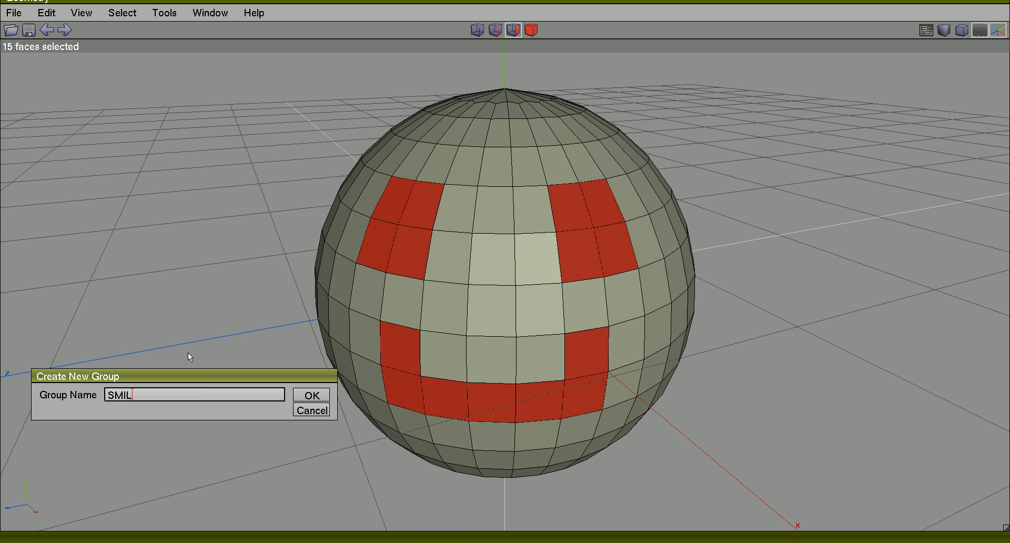
pyautogui.click(310, 394)
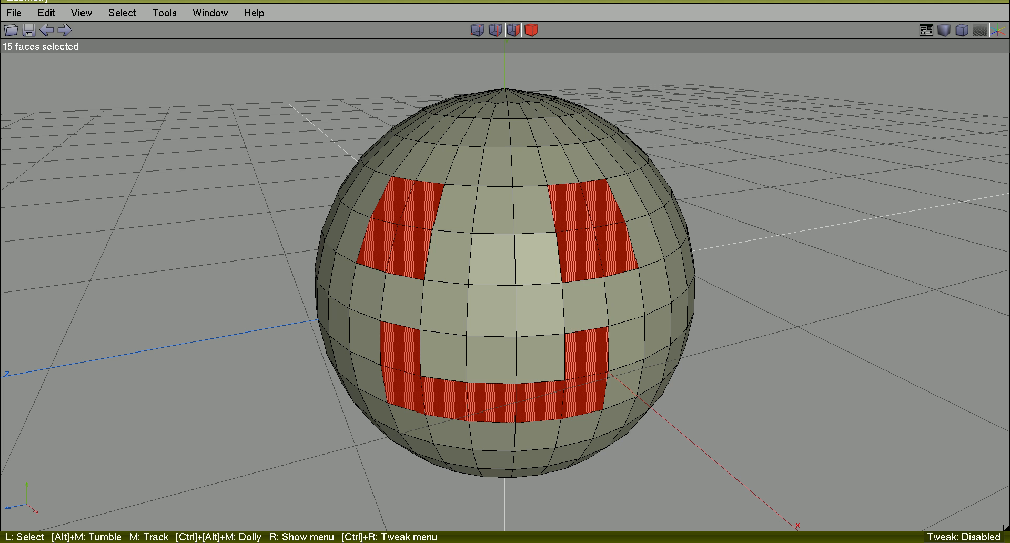
pyautogui.click(405, 250)
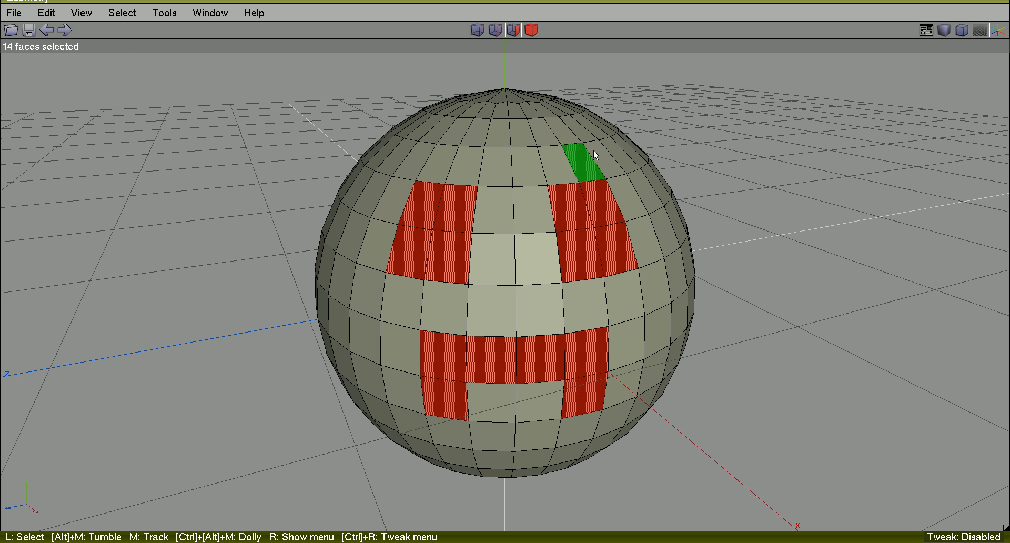
# Step: Save the fourteen-face frown pattern as a new selection group named SAD
pyautogui.click(123, 12)
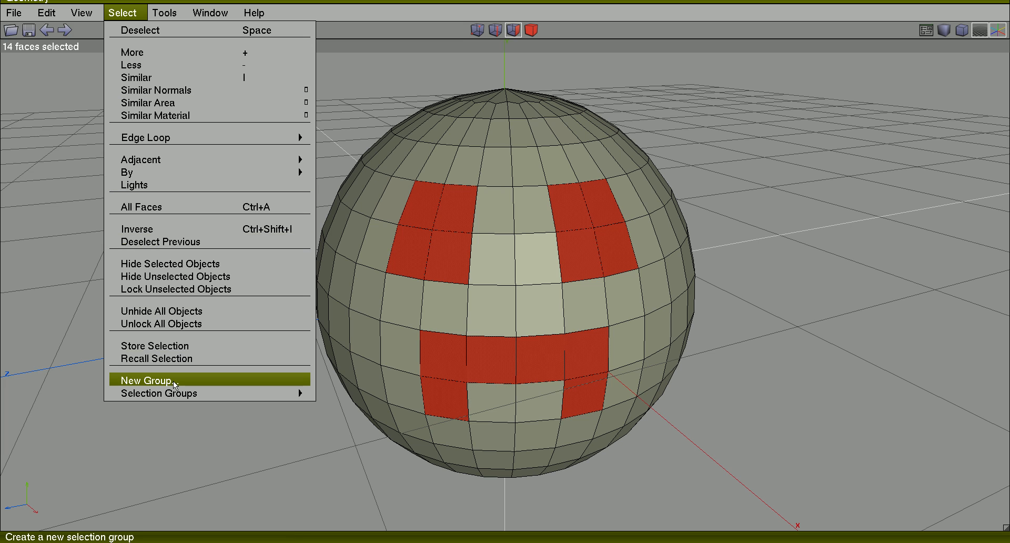
pyautogui.click(146, 380)
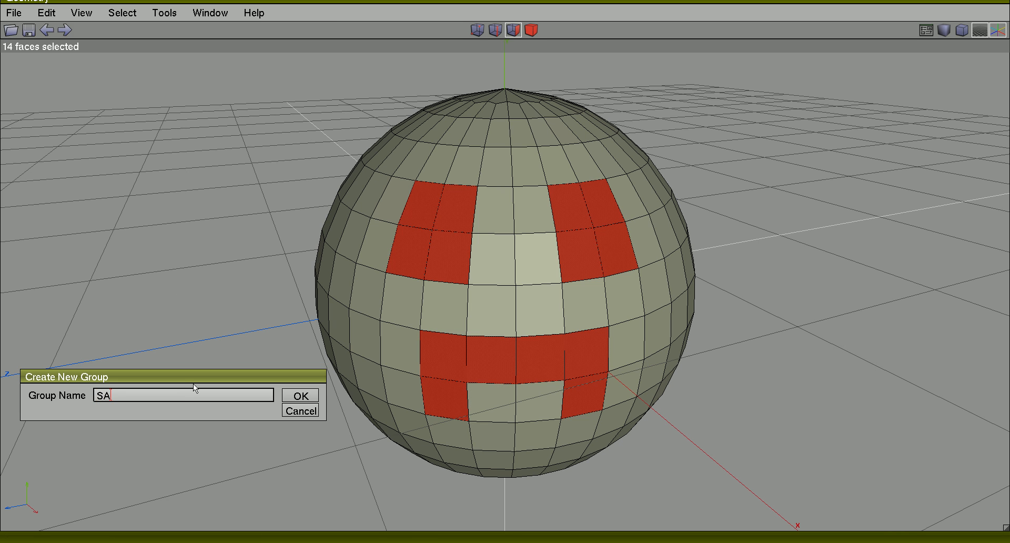
pyautogui.click(300, 395)
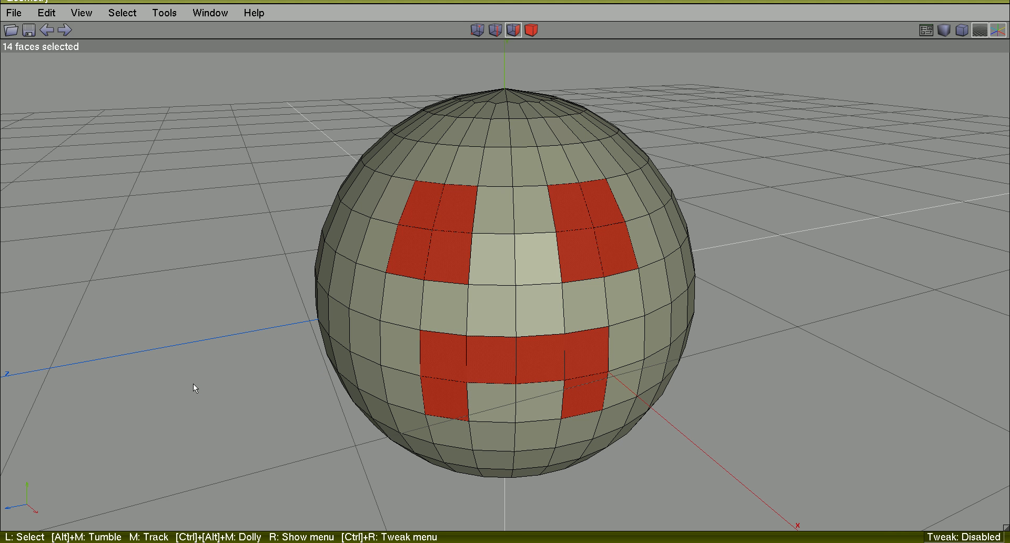
pyautogui.moveTo(272, 369)
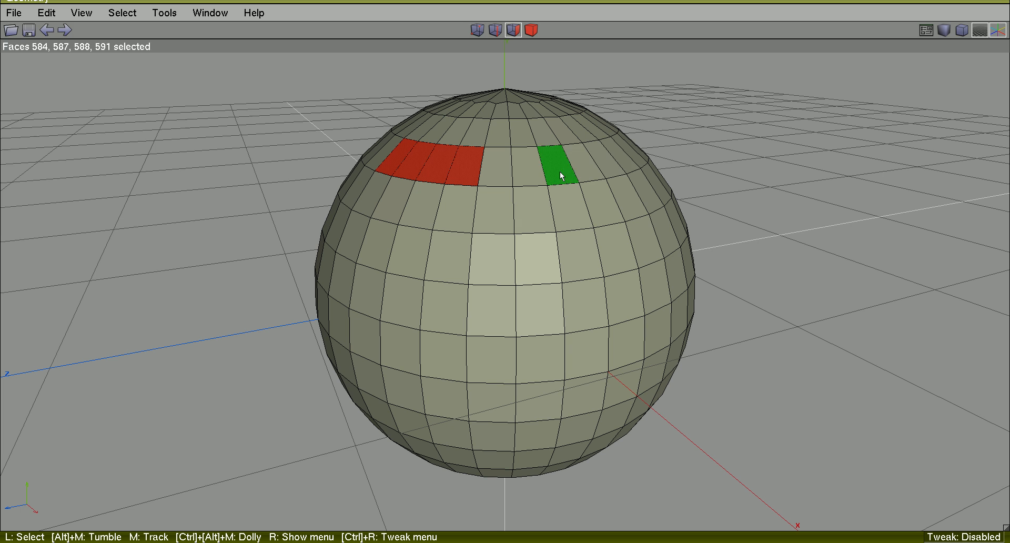
# Step: Add the right eye strip and save the eight eye faces as group 'EYES'
pyautogui.click(559, 173)
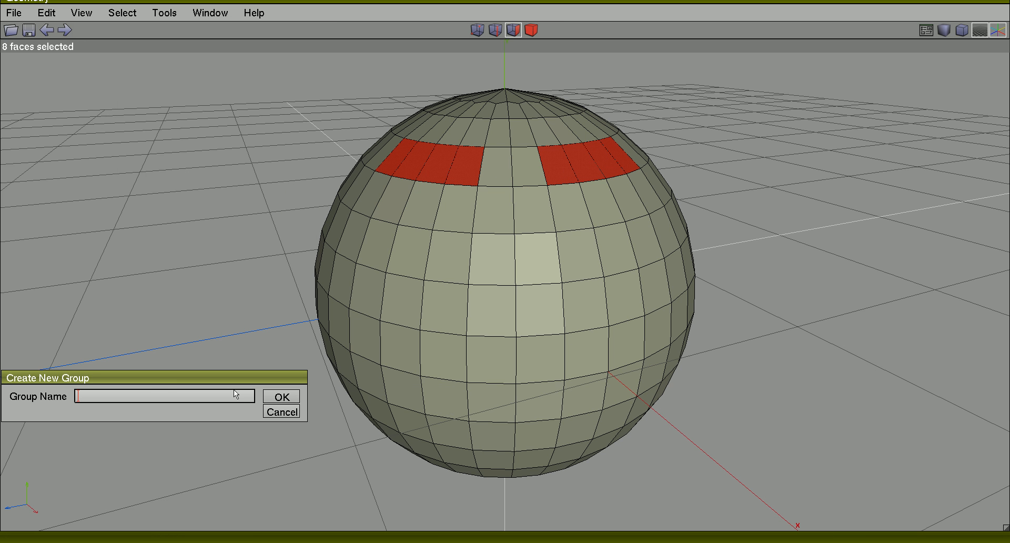
pyautogui.write('EYE')
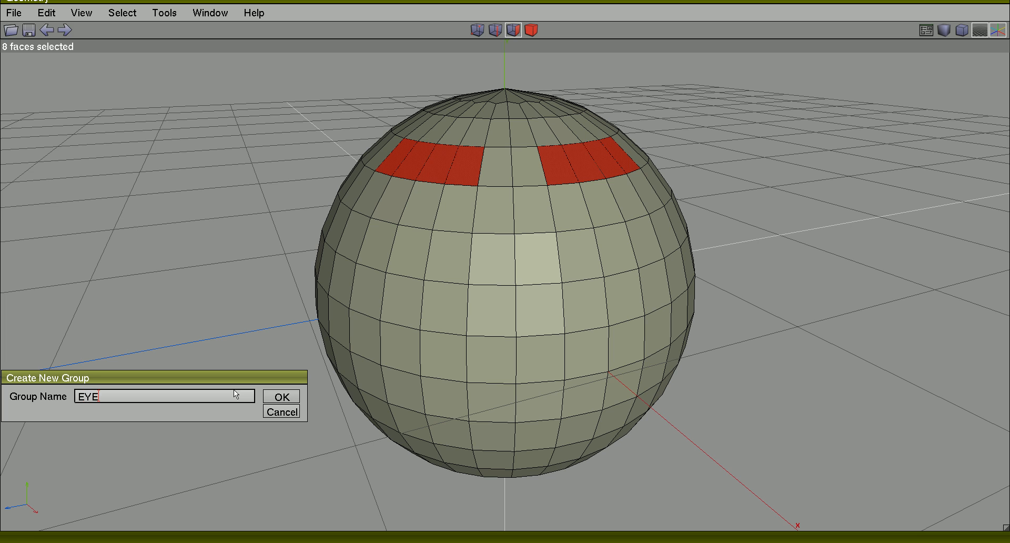
pyautogui.write('S')
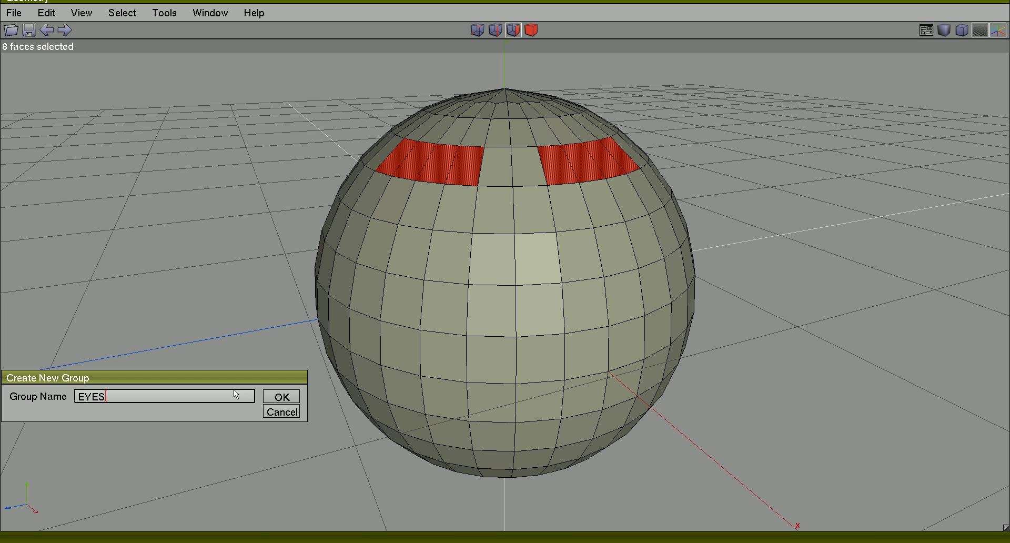
pyautogui.click(281, 395)
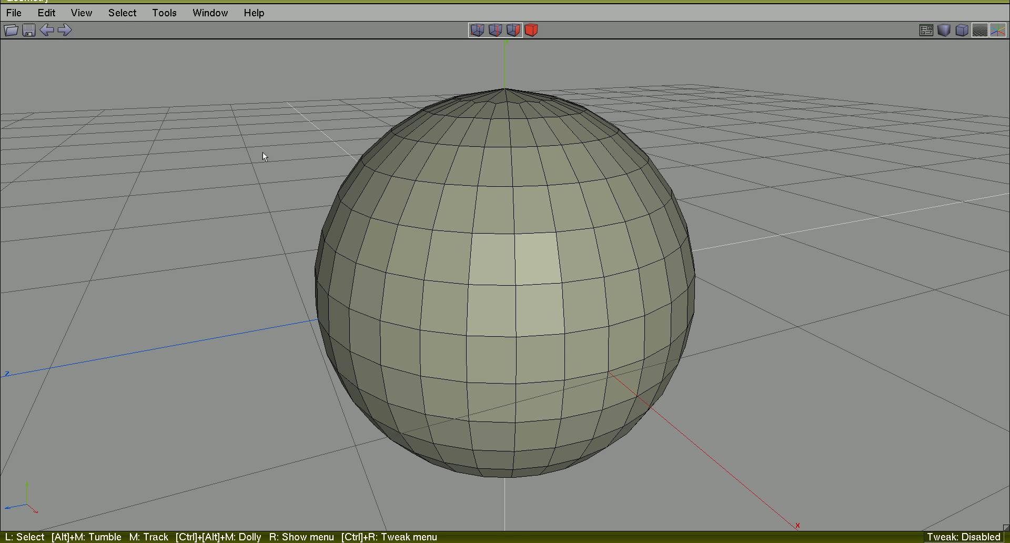
# Step: Recall SMILE and the other saved face groups in turn, ending with EYES's eight faces
pyautogui.click(122, 12)
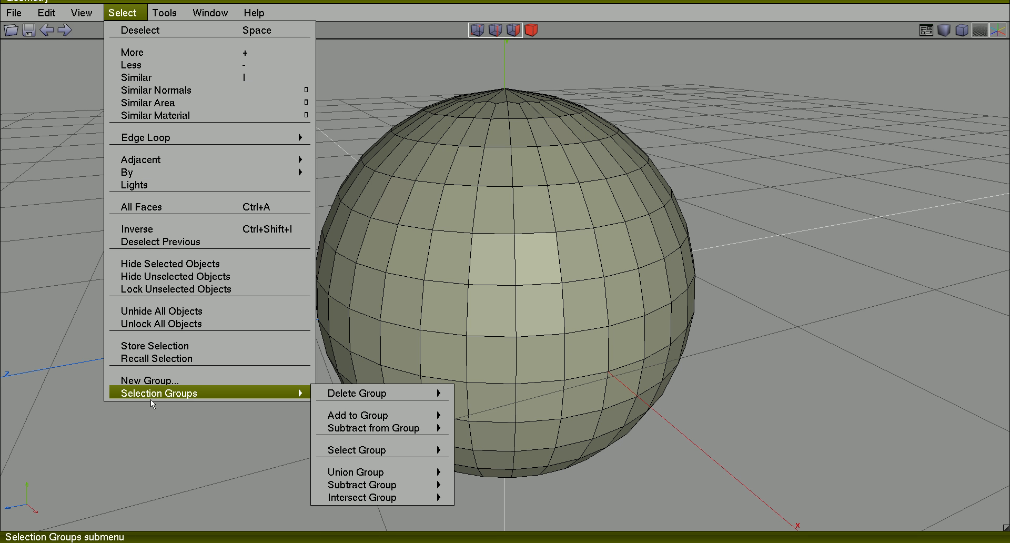
pyautogui.moveTo(292, 398)
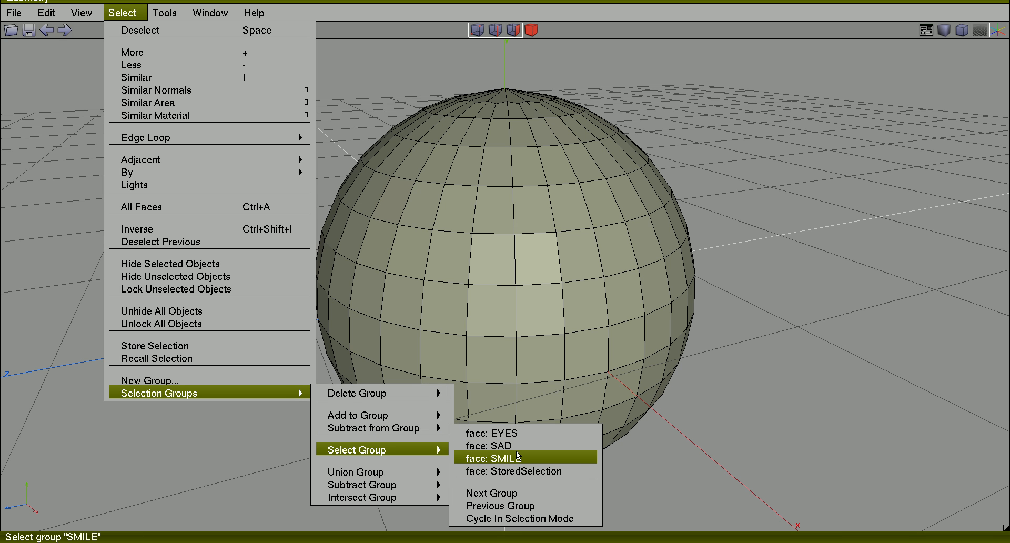
pyautogui.click(502, 457)
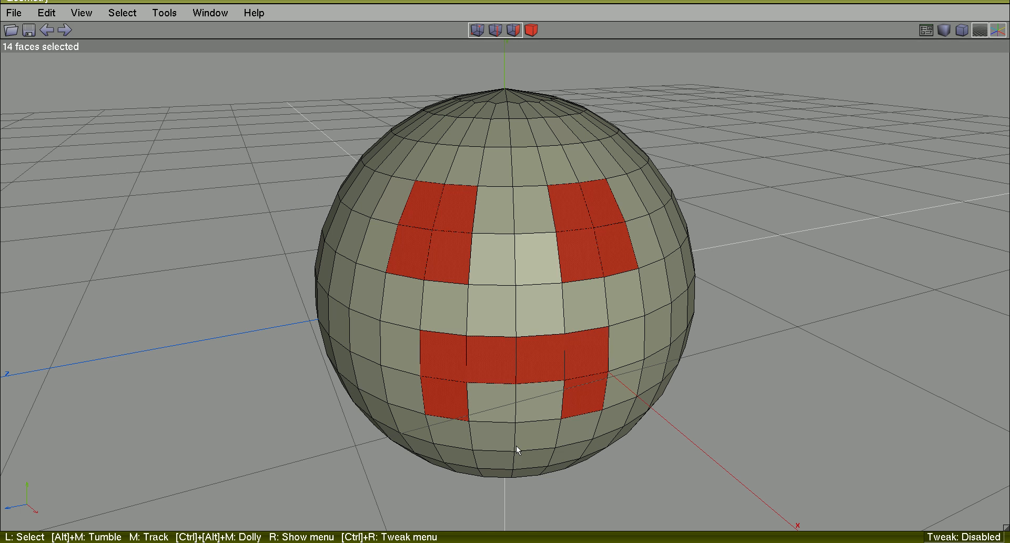
pyautogui.click(122, 12)
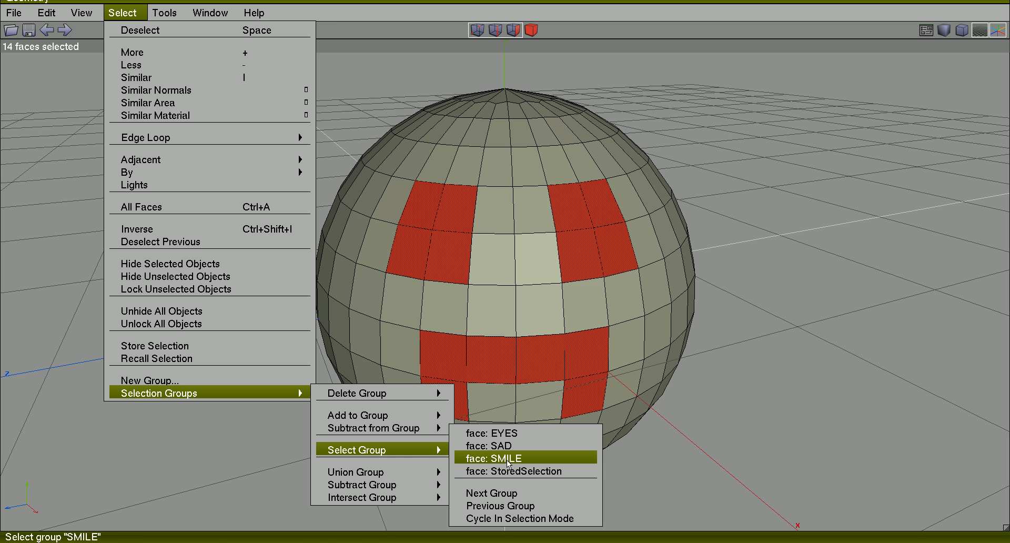
pyautogui.click(496, 457)
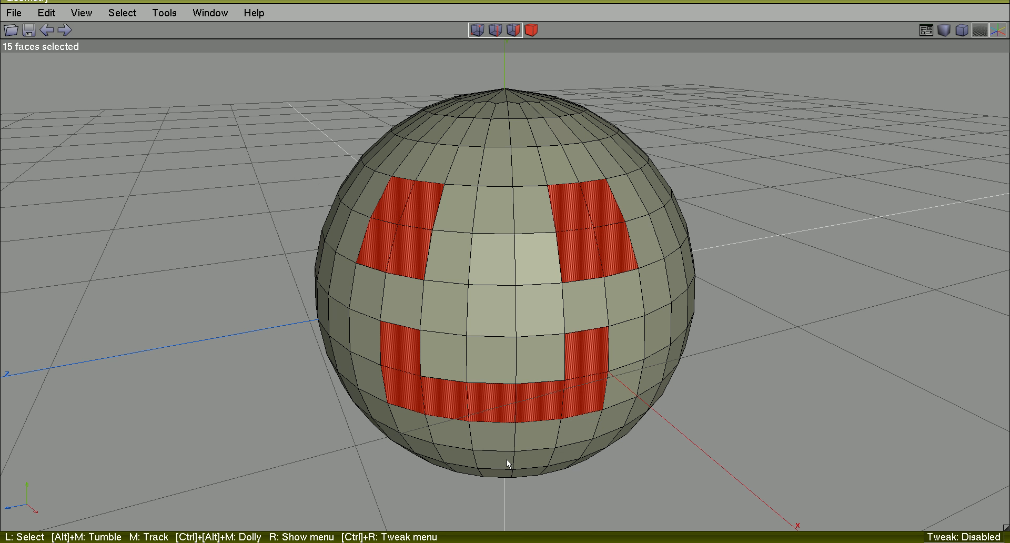
pyautogui.click(122, 12)
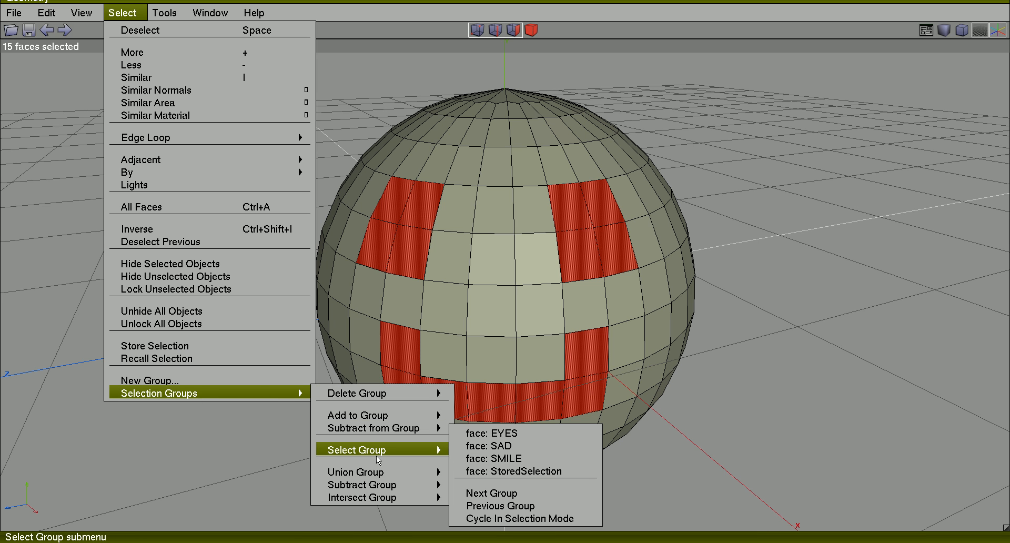
pyautogui.moveTo(505, 431)
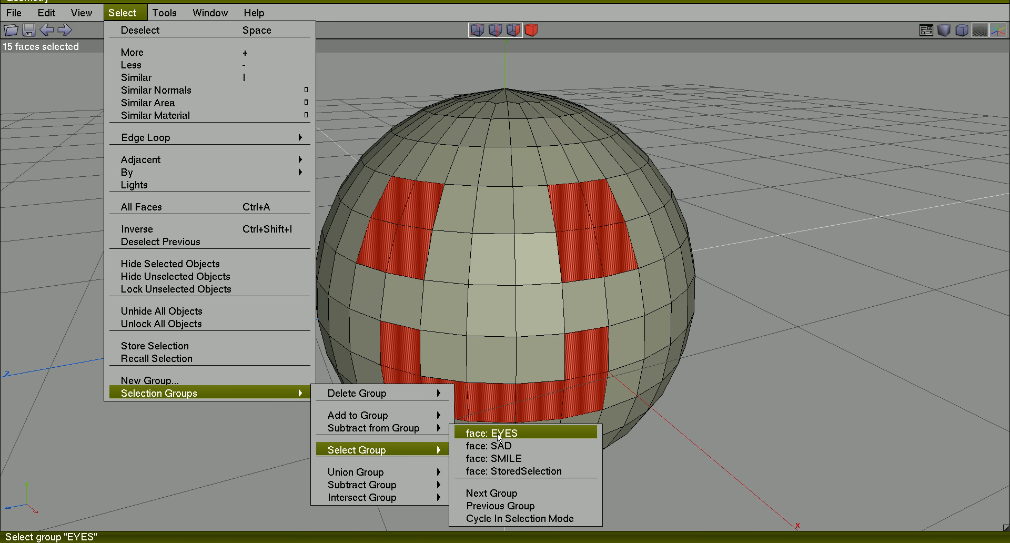
pyautogui.click(494, 432)
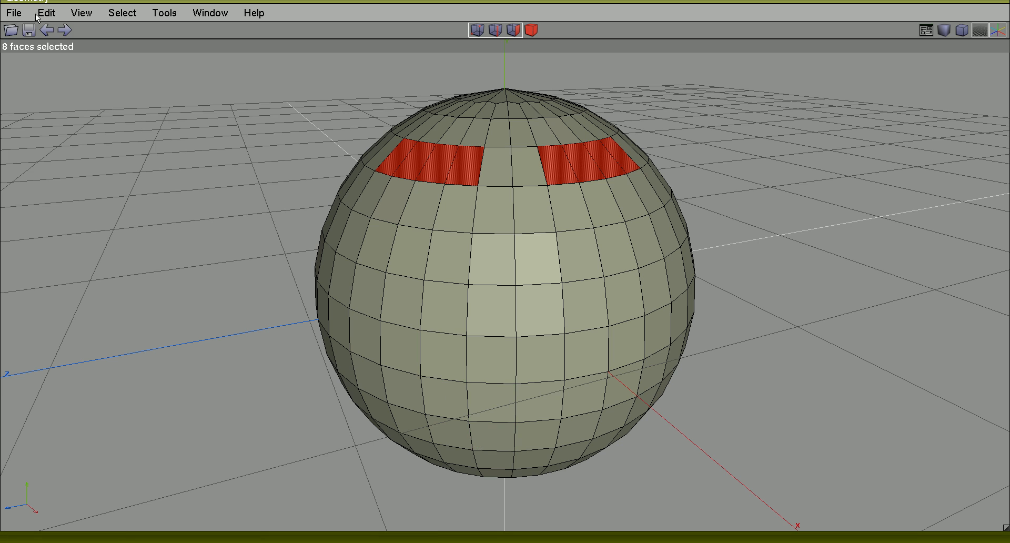
pyautogui.moveTo(121, 12)
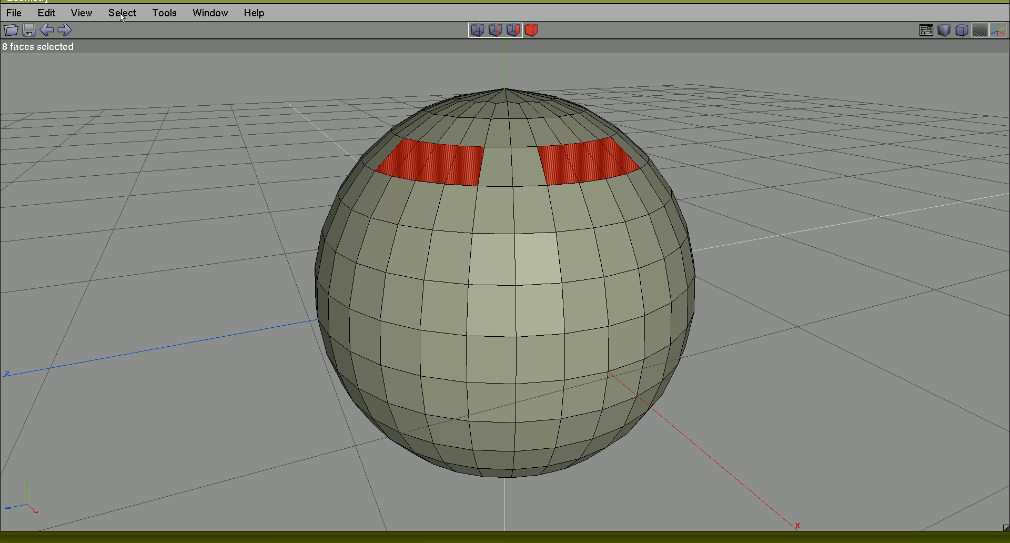
# Step: Union the SMILE faces into the EYES selection (23 faces), then deselect all
pyautogui.click(121, 12)
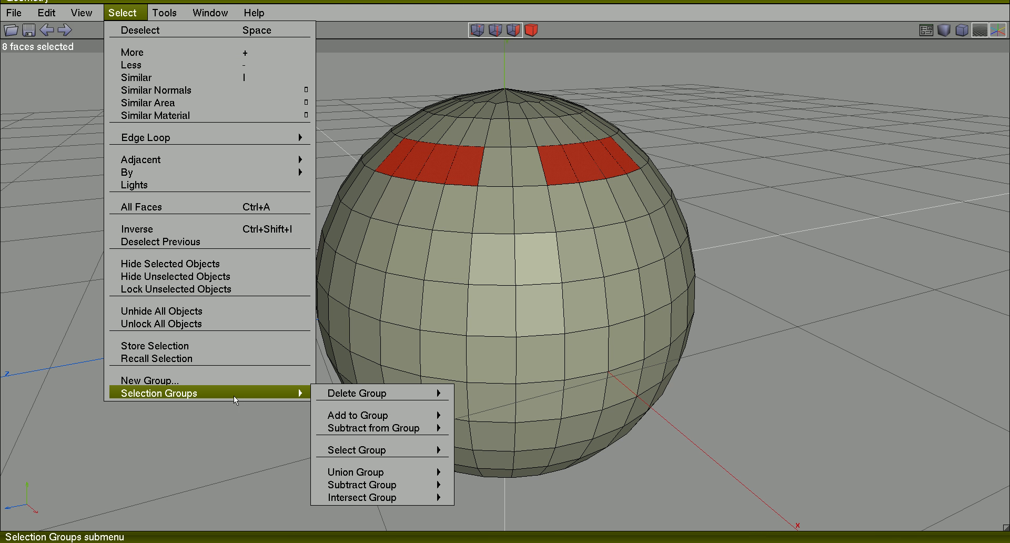
pyautogui.moveTo(273, 393)
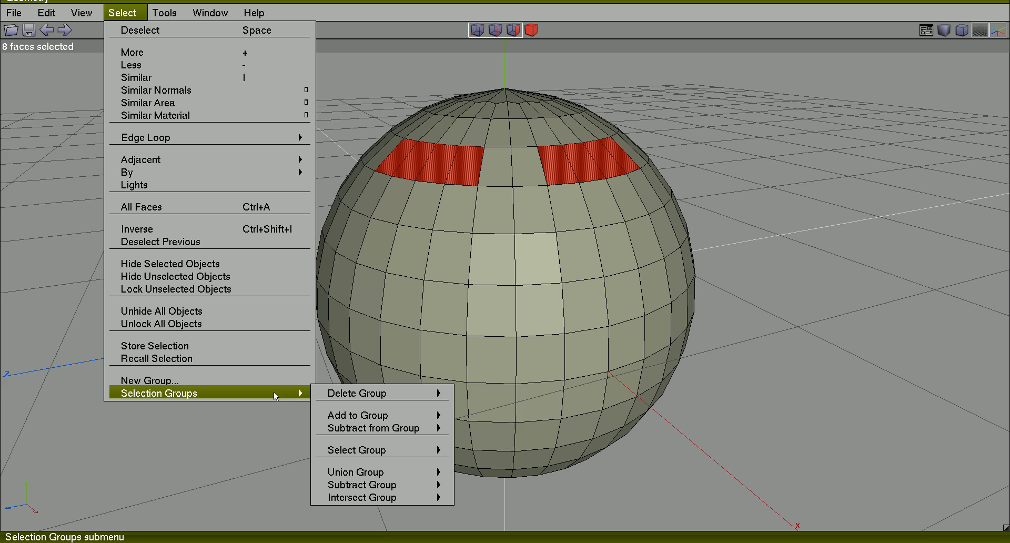
pyautogui.moveTo(367, 427)
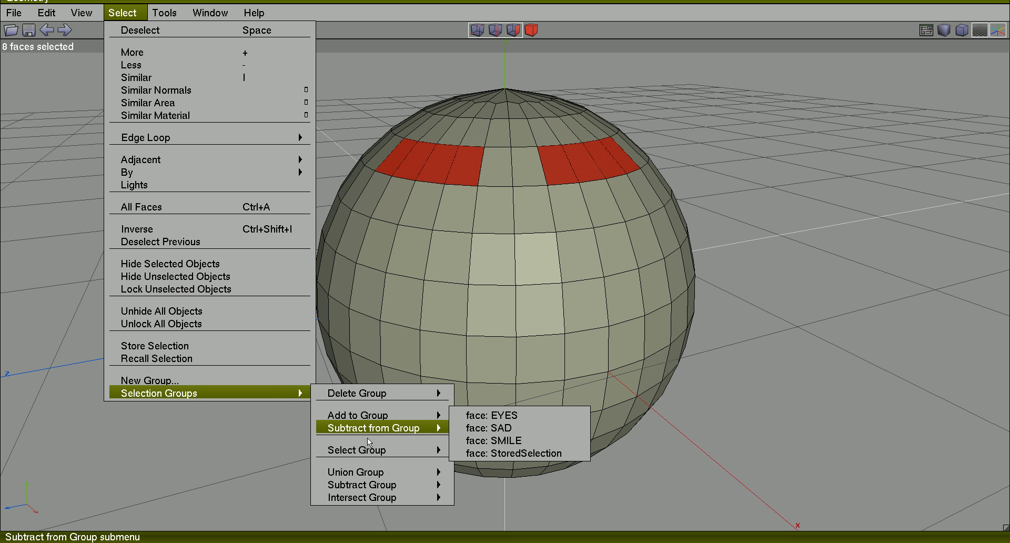
pyautogui.moveTo(352, 471)
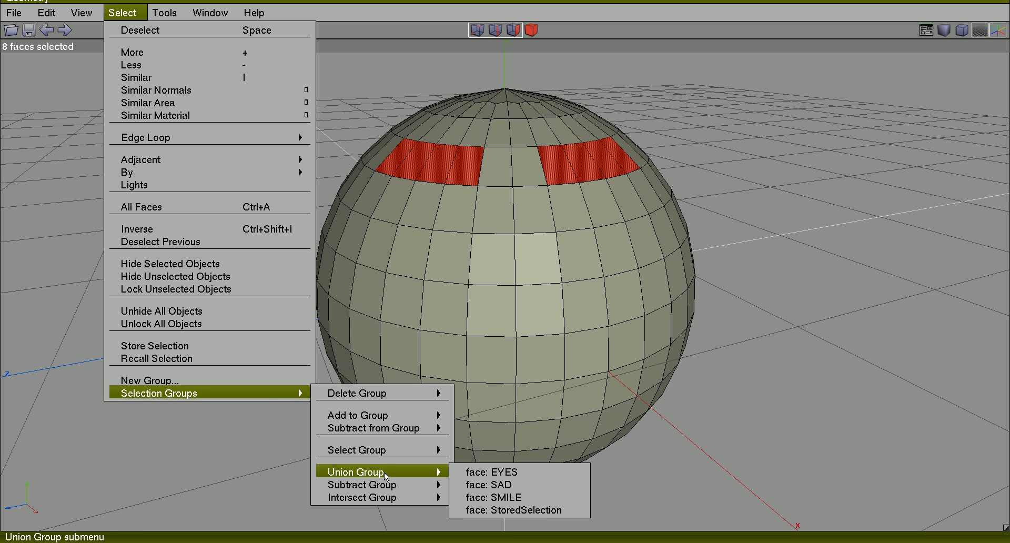
pyautogui.click(502, 497)
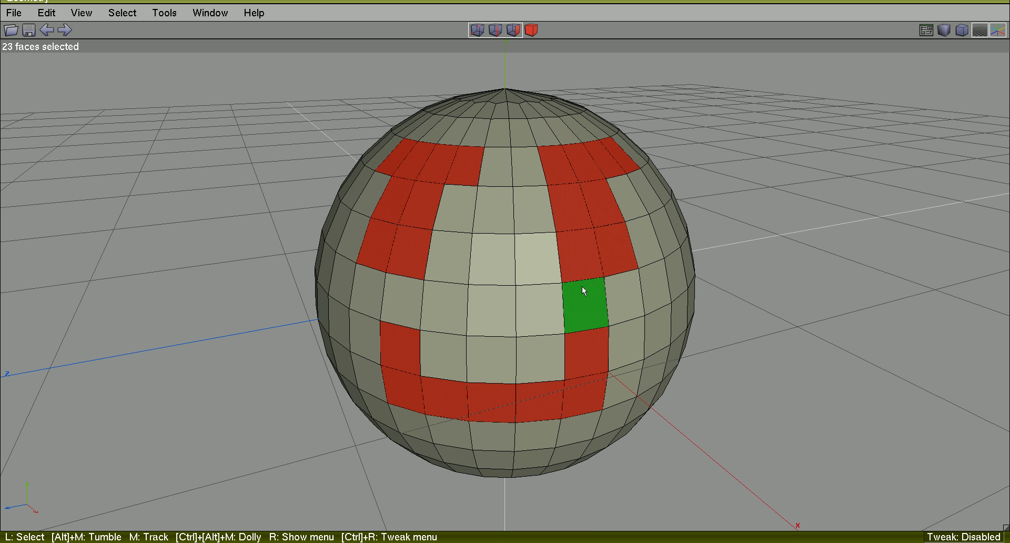
pyautogui.click(585, 303)
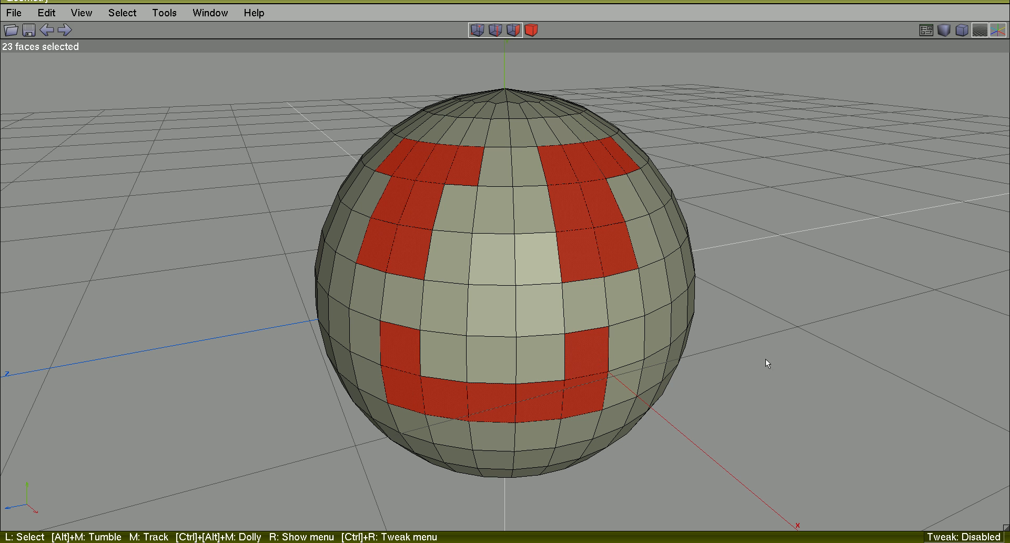
pyautogui.moveTo(714, 224)
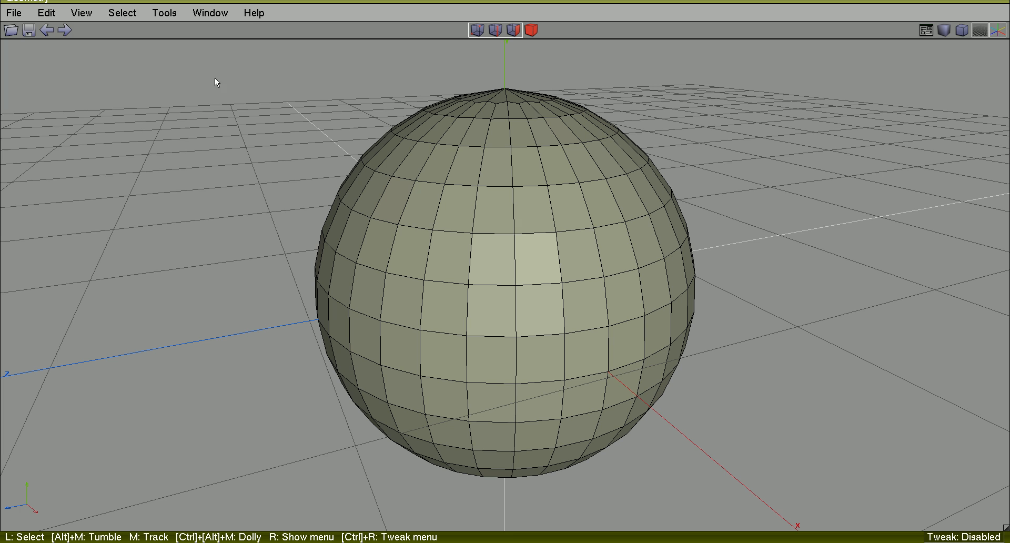
pyautogui.click(122, 12)
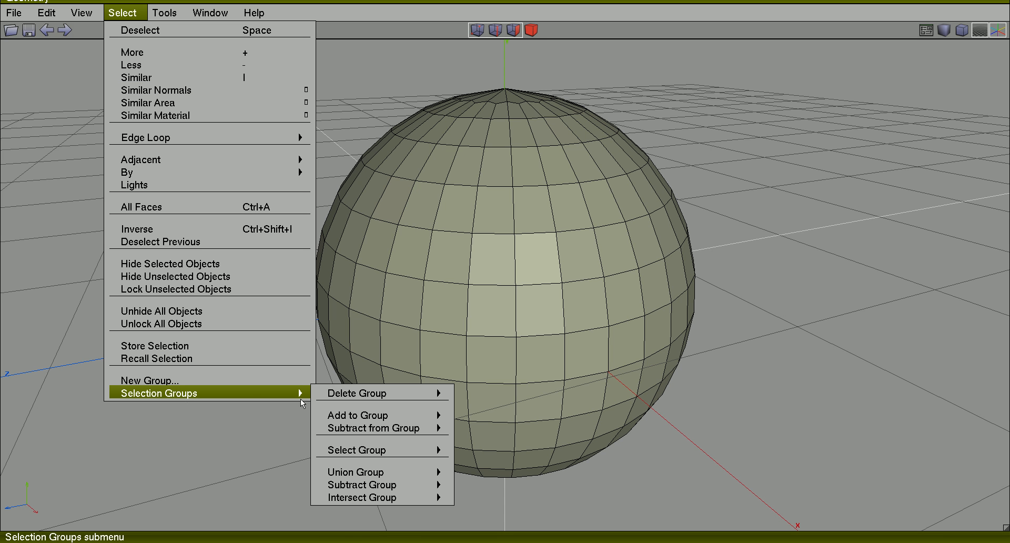
pyautogui.moveTo(354, 449)
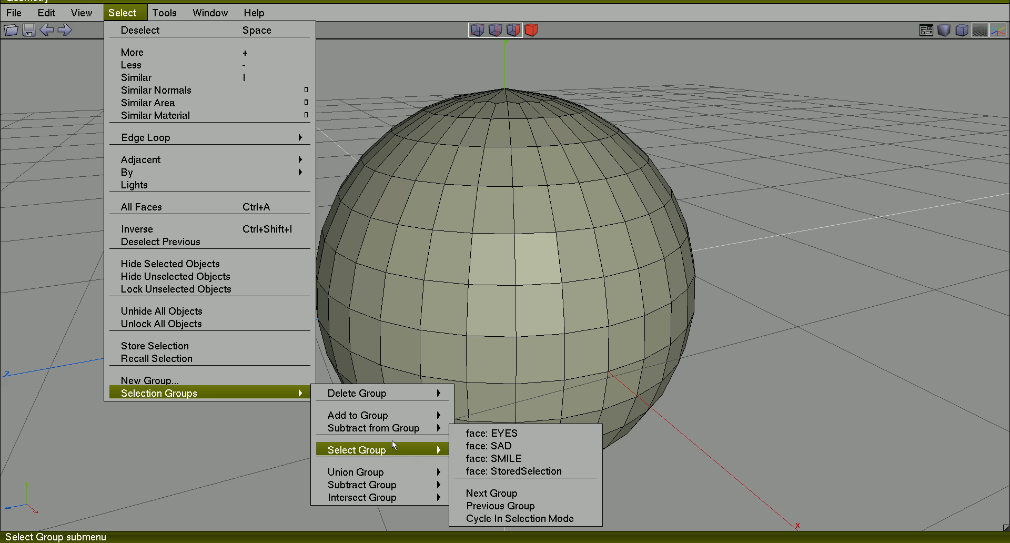
pyautogui.moveTo(374, 427)
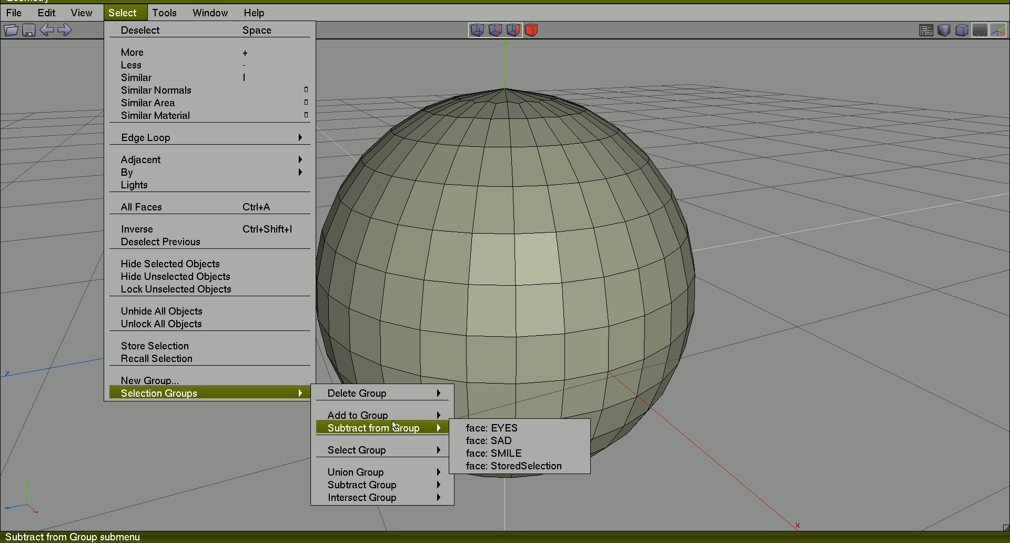
pyautogui.moveTo(362, 496)
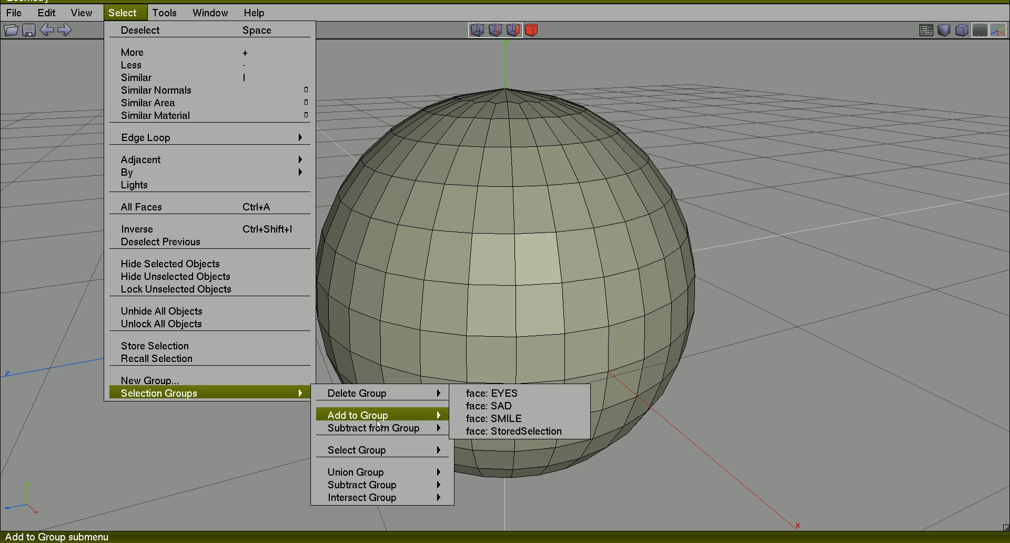
pyautogui.moveTo(380, 427)
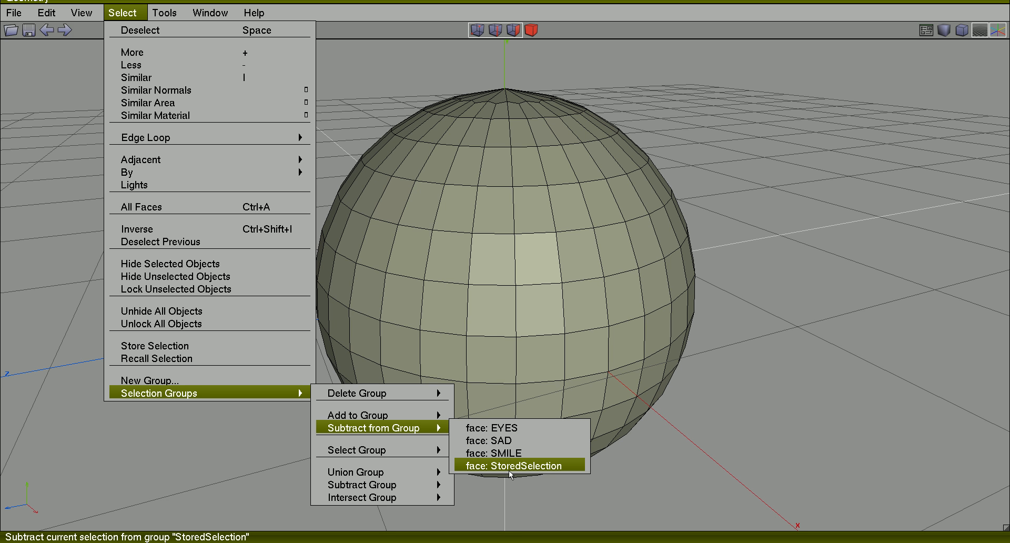
pyautogui.click(516, 464)
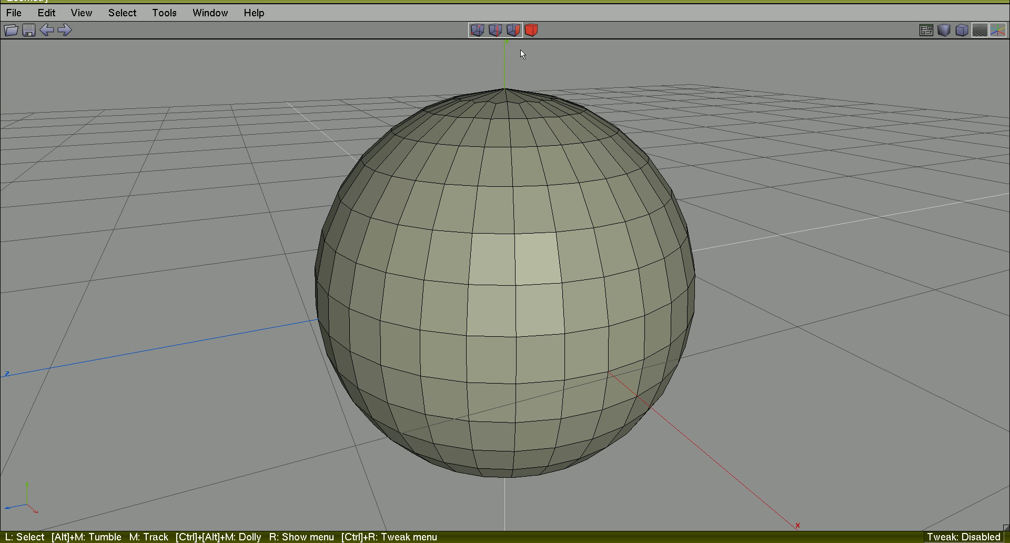
# Step: In the Selection Groups window, pick EYES, SMILE, StoredSelection, then SAD (14 faces)
pyautogui.click(211, 13)
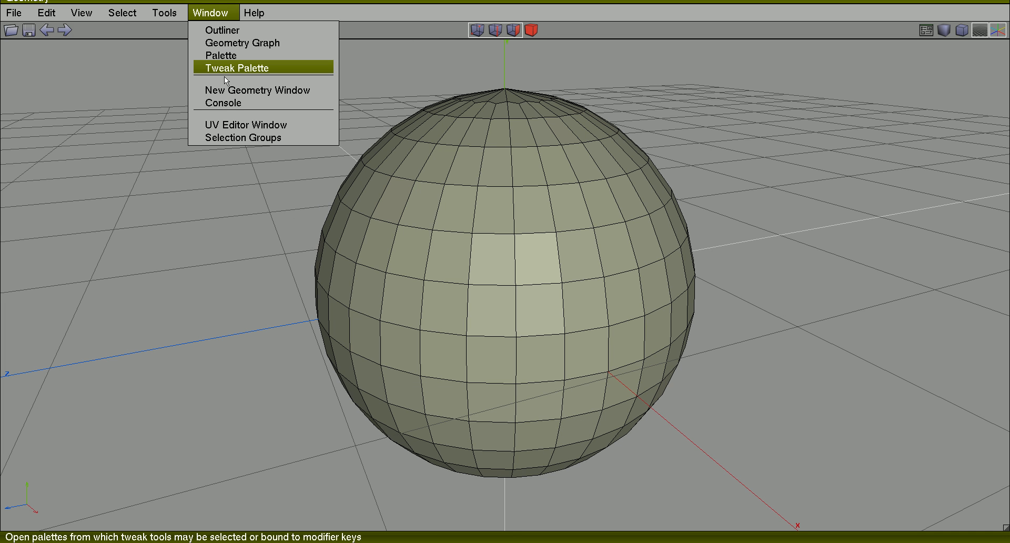
pyautogui.click(243, 137)
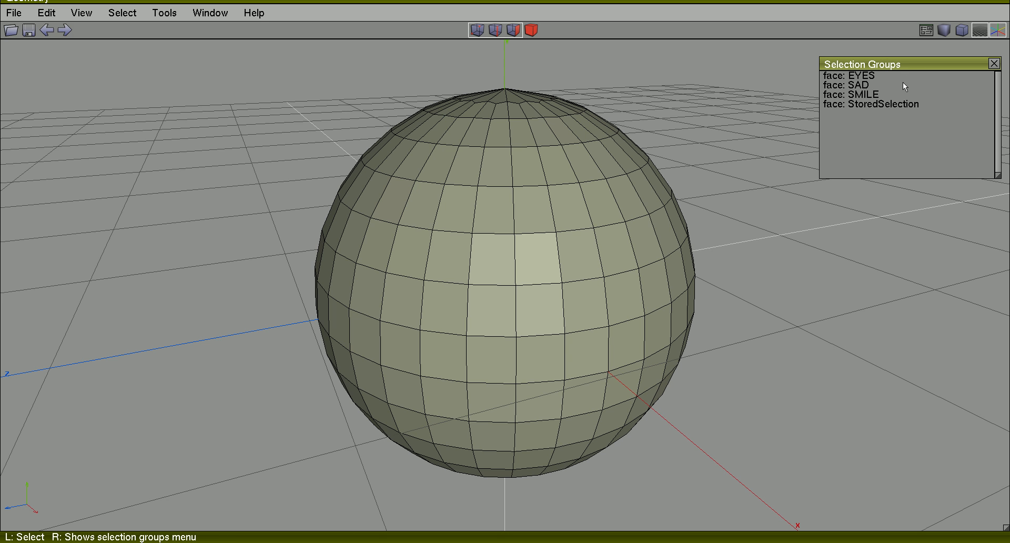
pyautogui.click(856, 75)
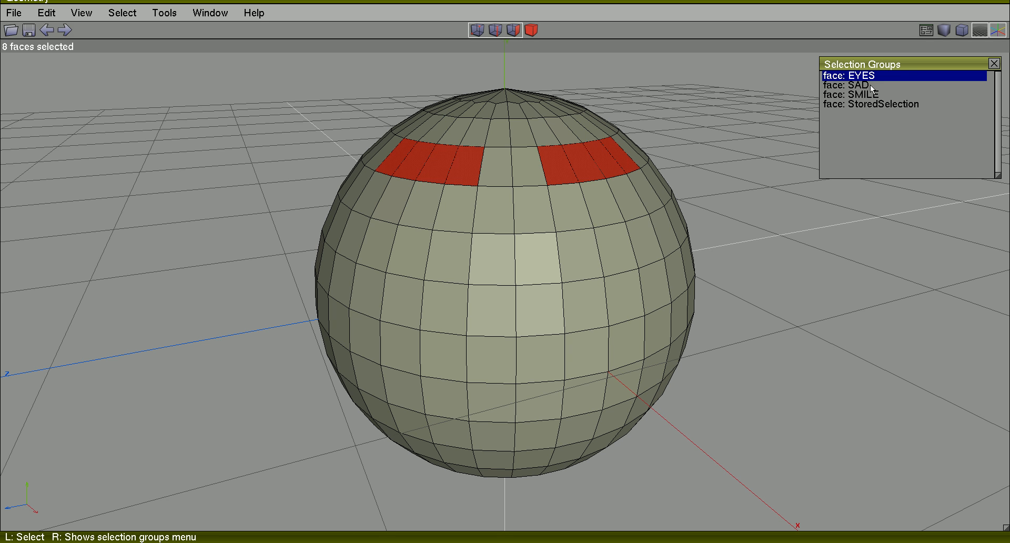
pyautogui.click(852, 95)
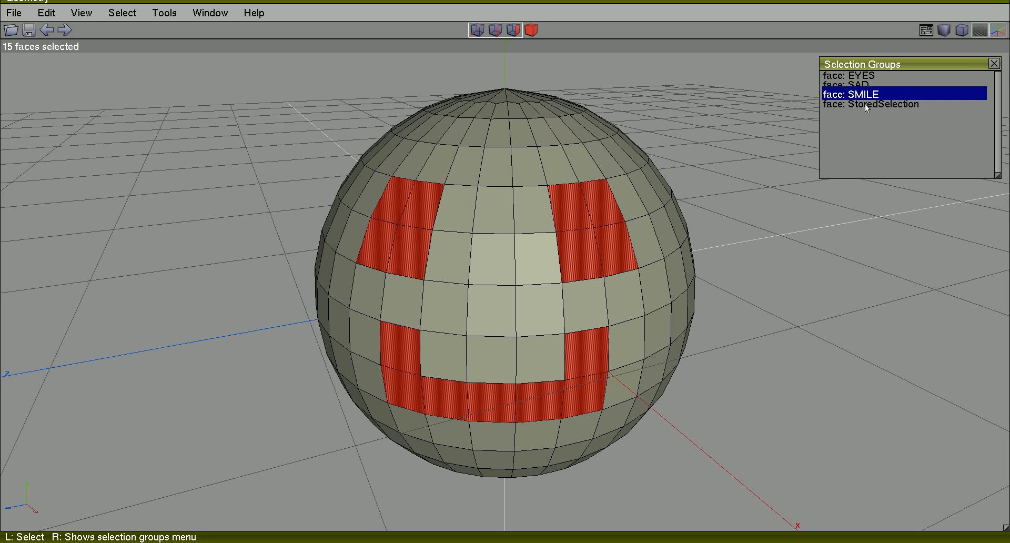
pyautogui.click(871, 103)
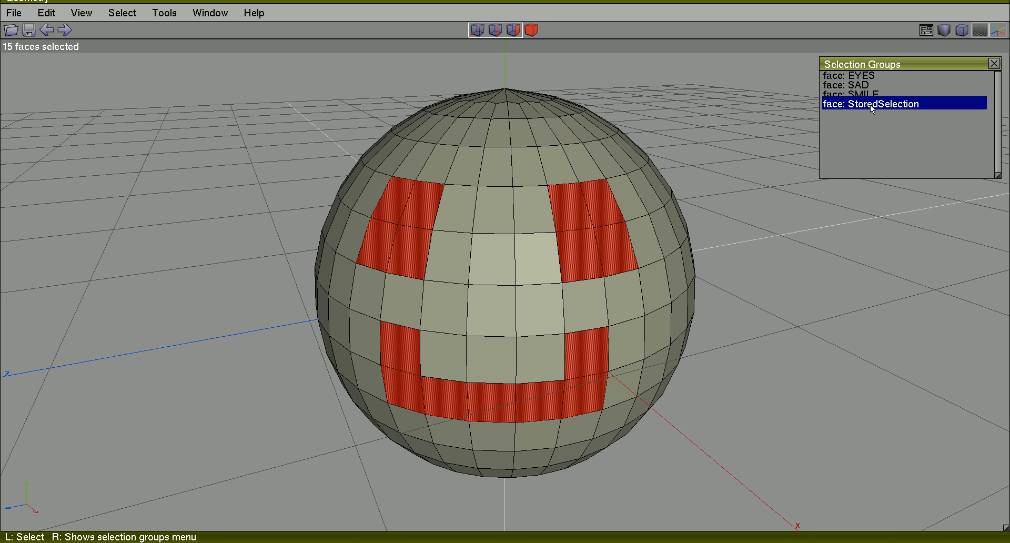
pyautogui.click(869, 93)
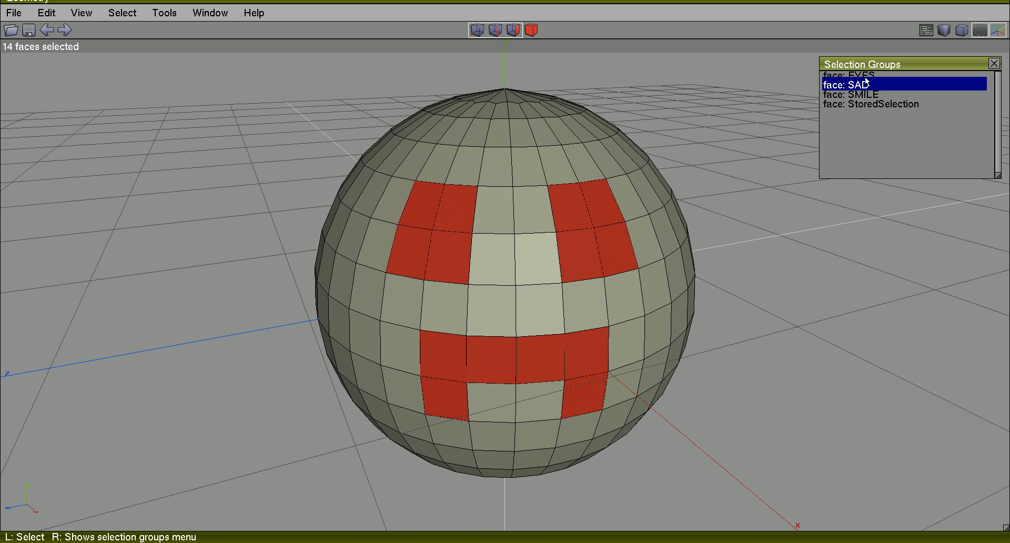
pyautogui.moveTo(866, 78)
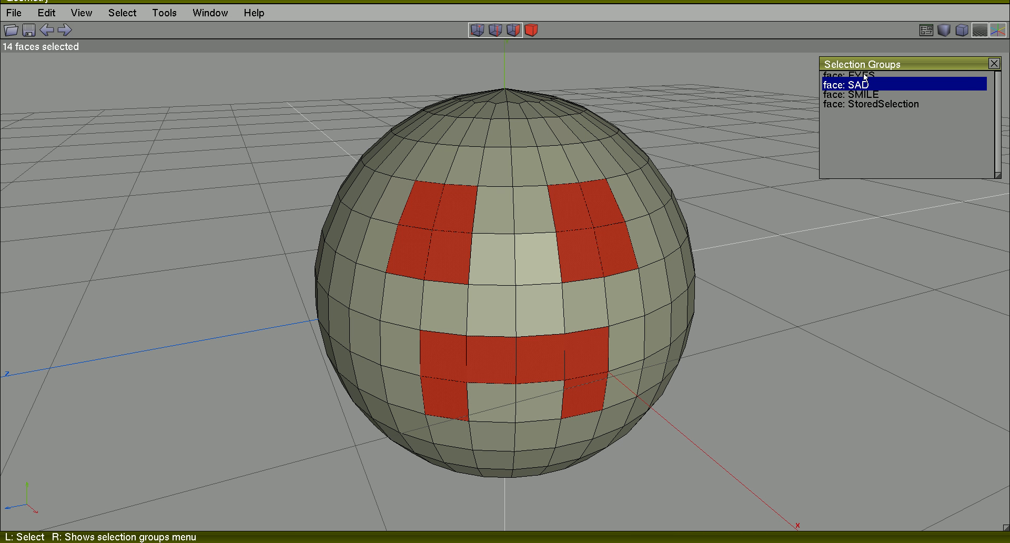
# Step: Union the SAD group with the EYES selection for 22 faces selected
pyautogui.rightClick(870, 85)
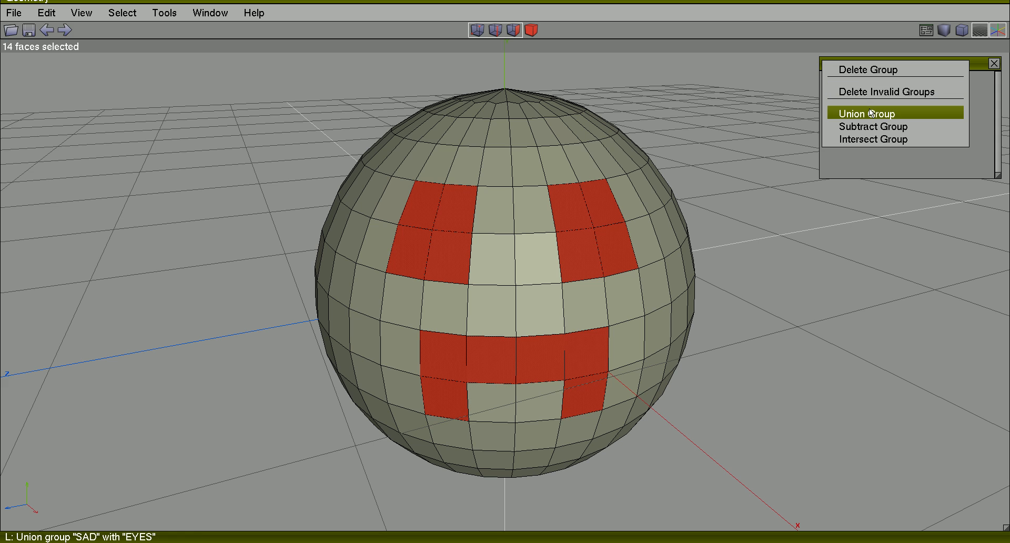
pyautogui.click(866, 112)
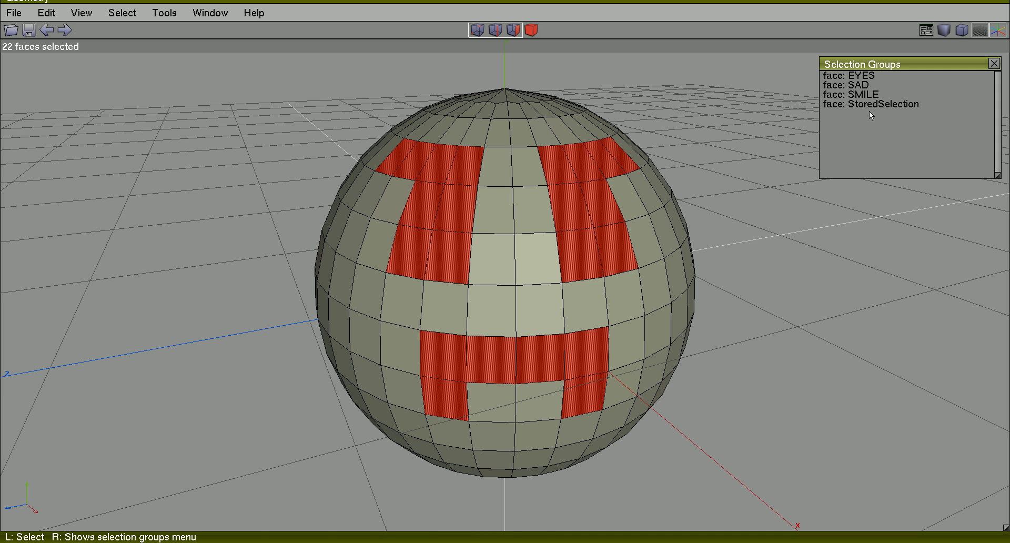
pyautogui.moveTo(850, 171)
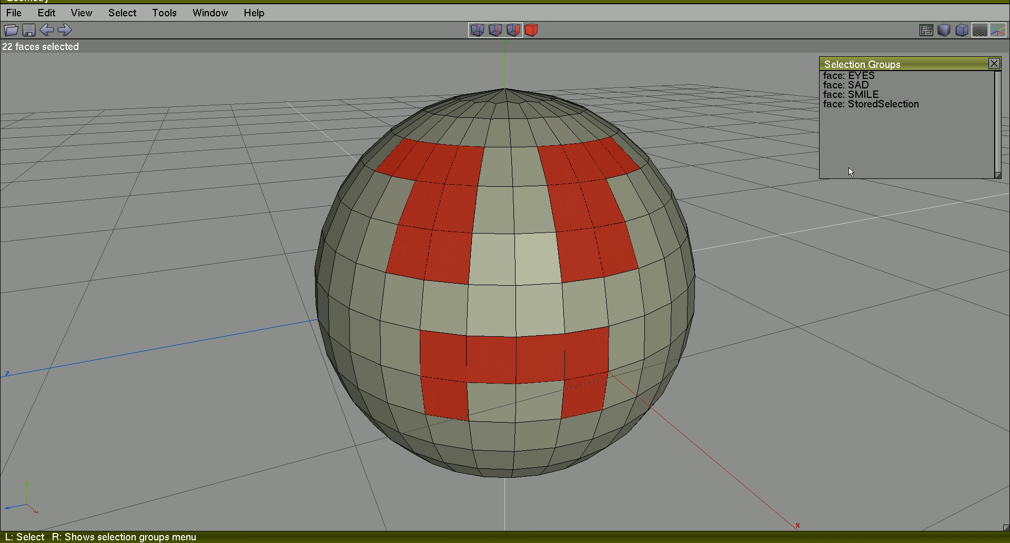